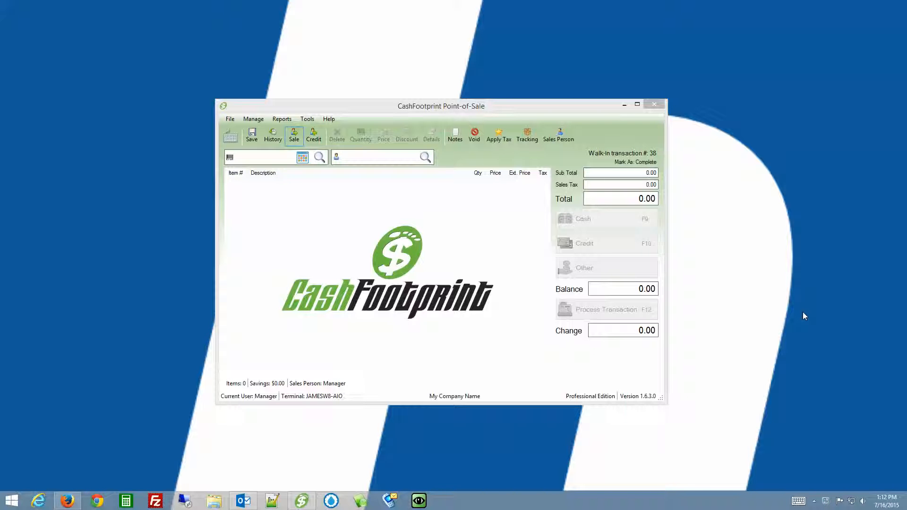
{"action": "mouse_move", "coordinate": [398, 195]}
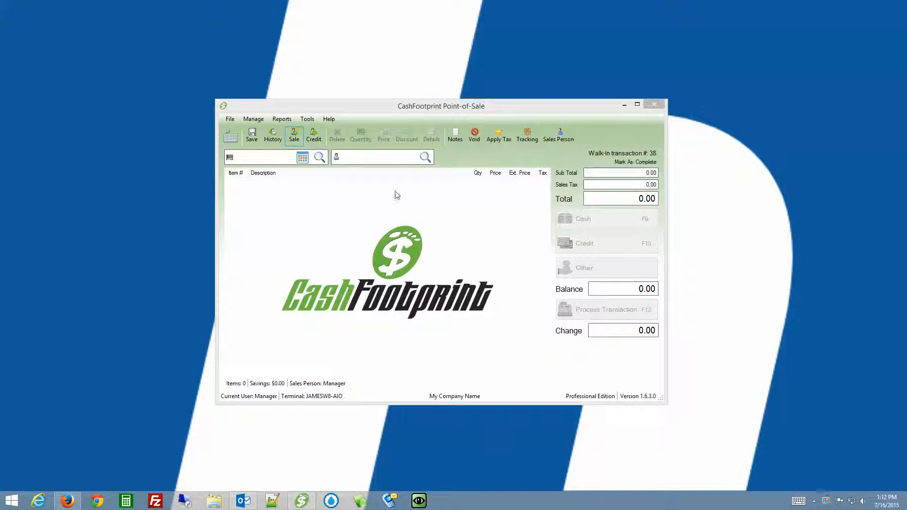
{"action": "mouse_move", "coordinate": [253, 118]}
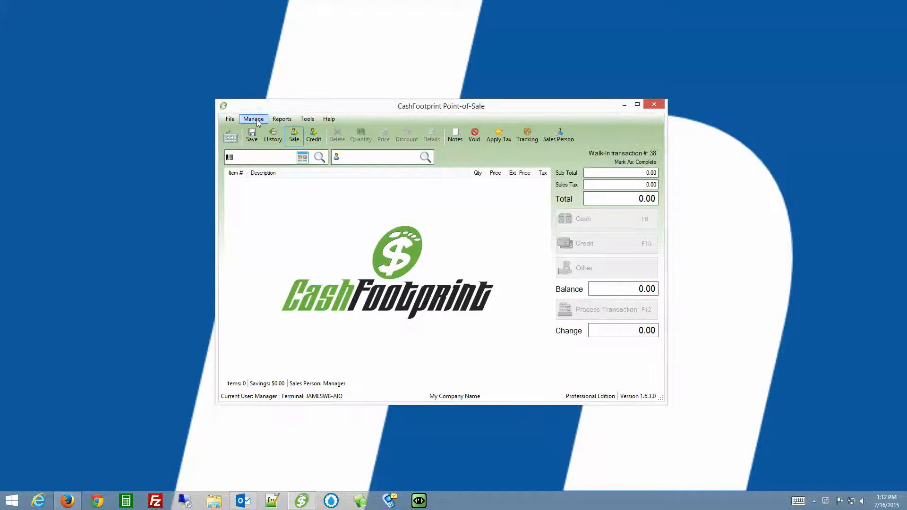
- Open the Inventory window from Manage > Inventory to list existing items
{"action": "left_click", "coordinate": [254, 119]}
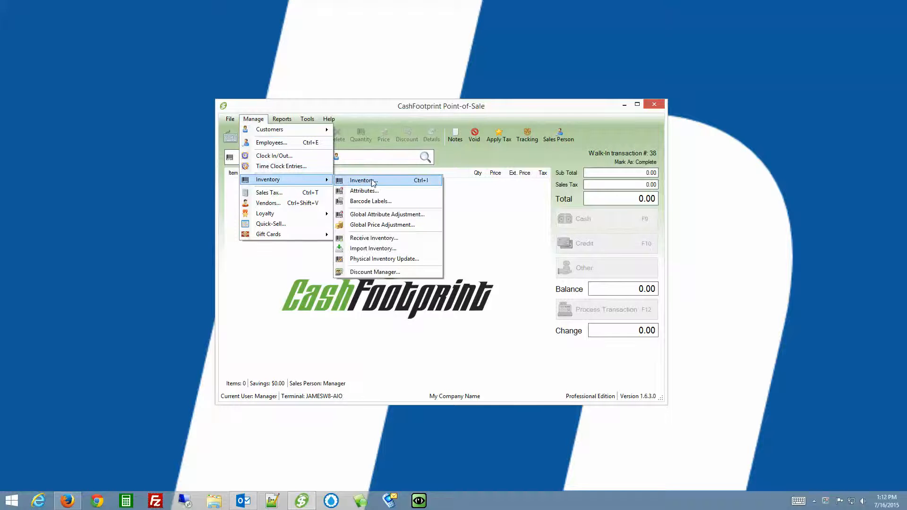
{"action": "left_click", "coordinate": [363, 180]}
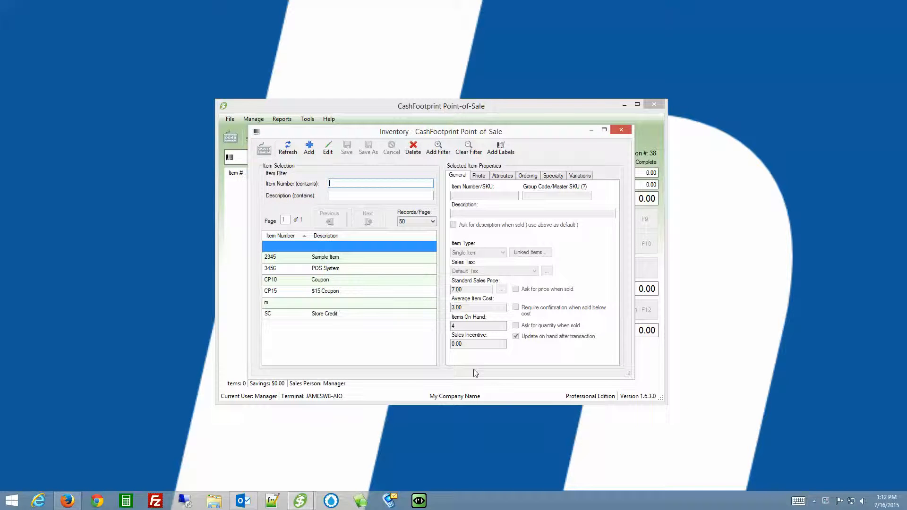
{"action": "mouse_move", "coordinate": [637, 366]}
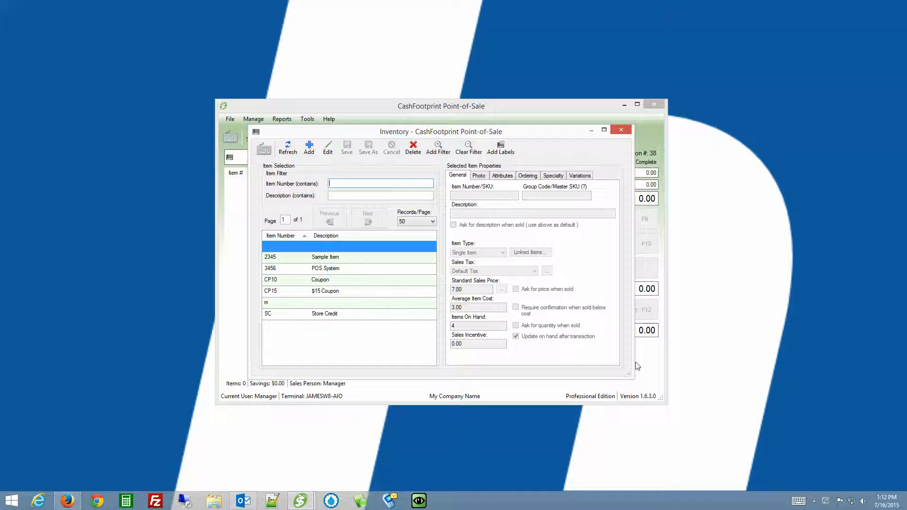
- Show the empty Variations section in the Selected Item Properties pane
{"action": "left_click", "coordinate": [579, 175]}
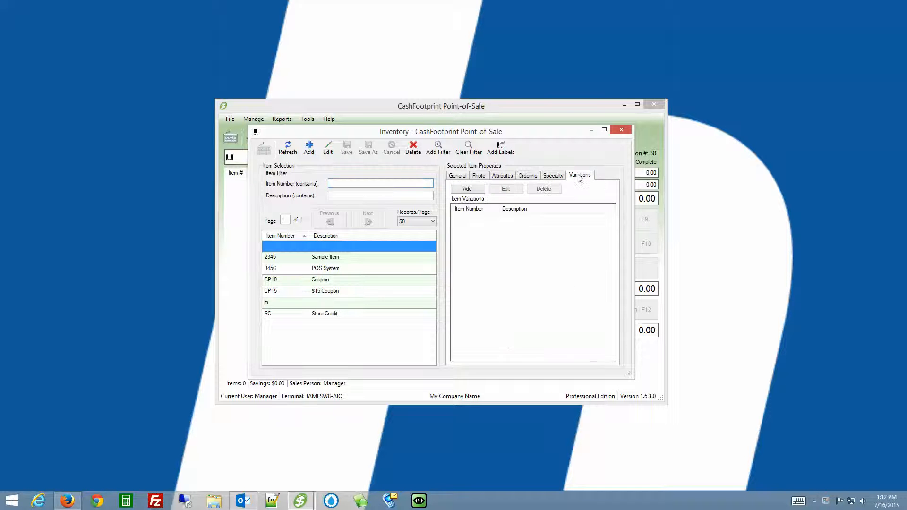
{"action": "mouse_move", "coordinate": [523, 266]}
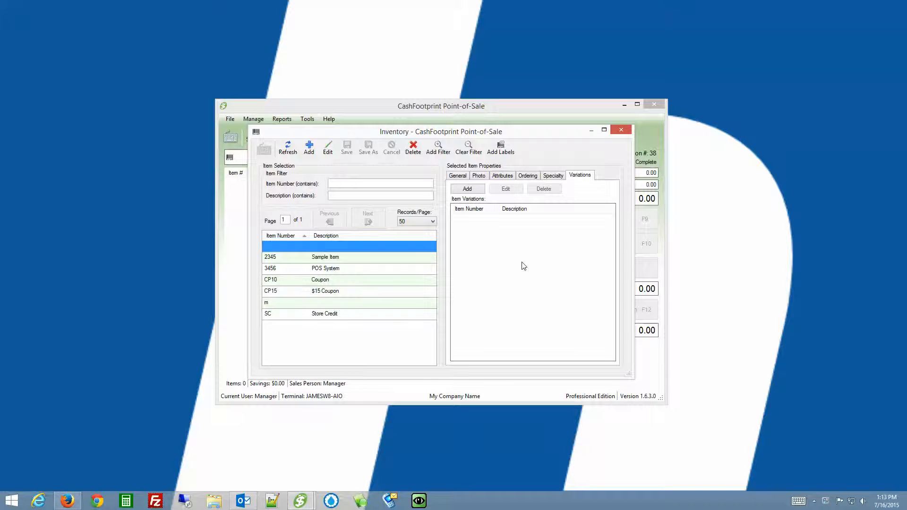
{"action": "mouse_move", "coordinate": [309, 148]}
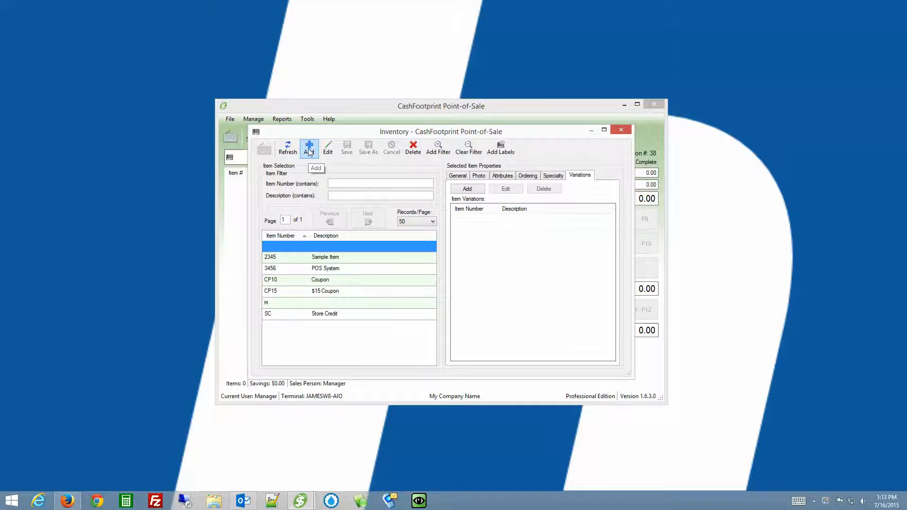
- Add a new inventory item with item number 321MEDBLU
{"action": "left_click", "coordinate": [309, 147]}
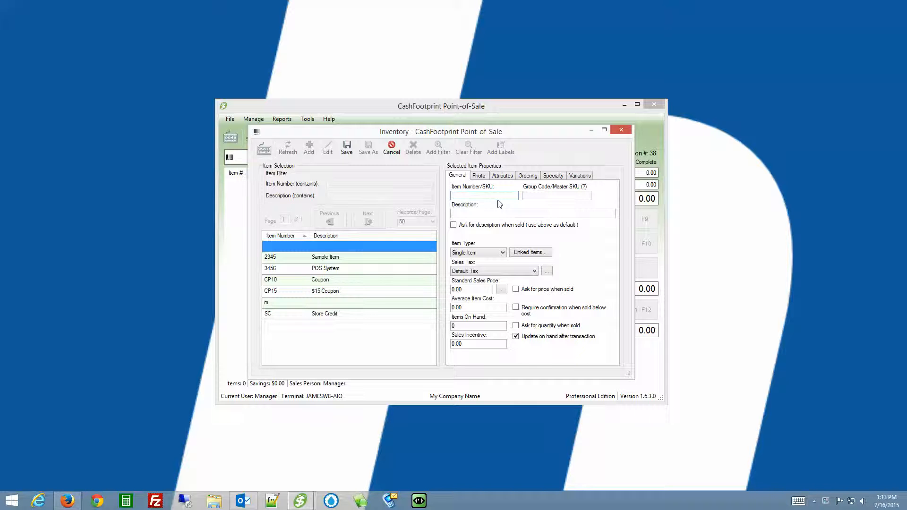
{"action": "left_click", "coordinate": [484, 195]}
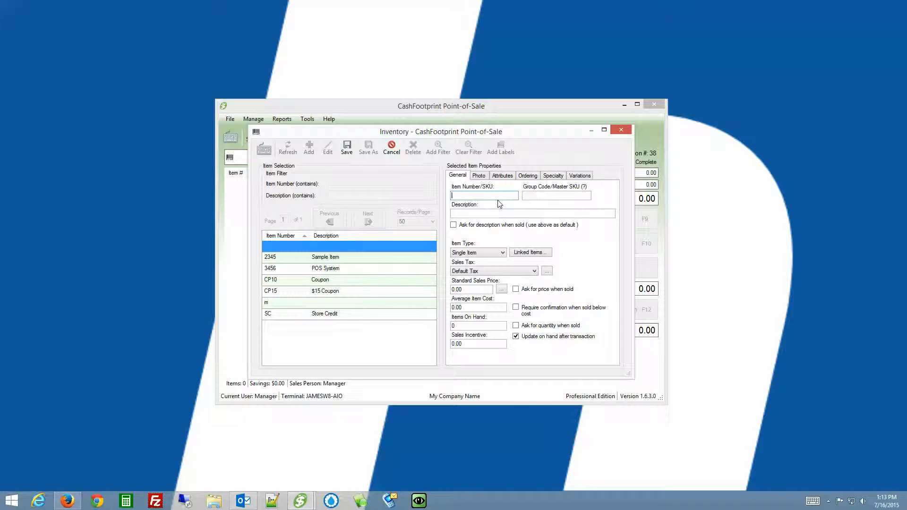
{"action": "type", "text": "321"}
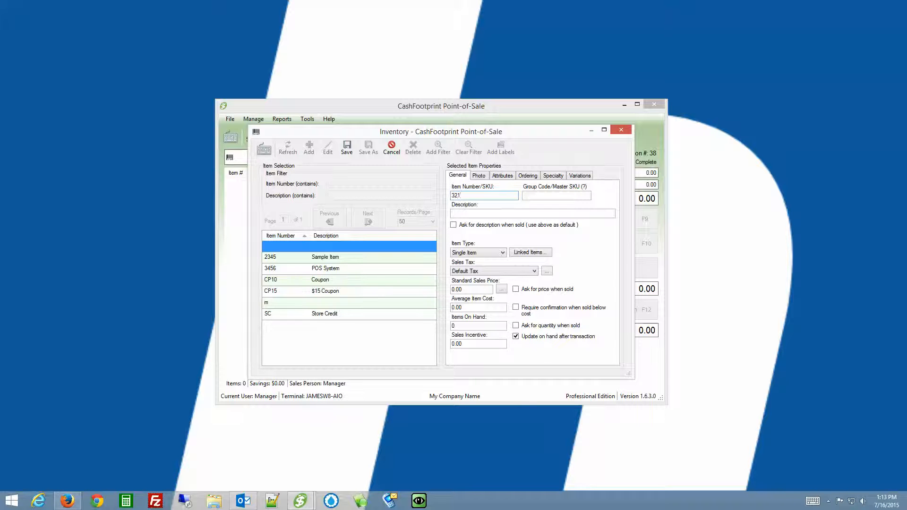
{"action": "type", "text": "MEDI"}
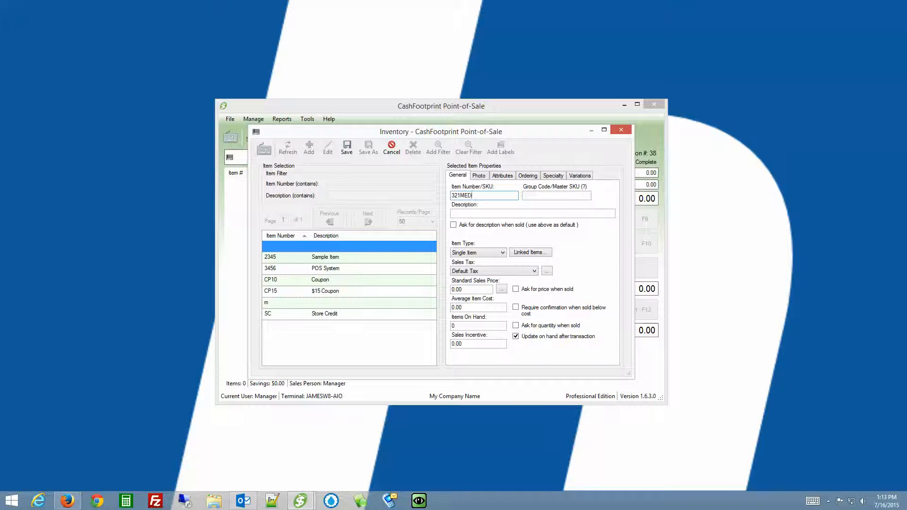
{"action": "type", "text": "BLU"}
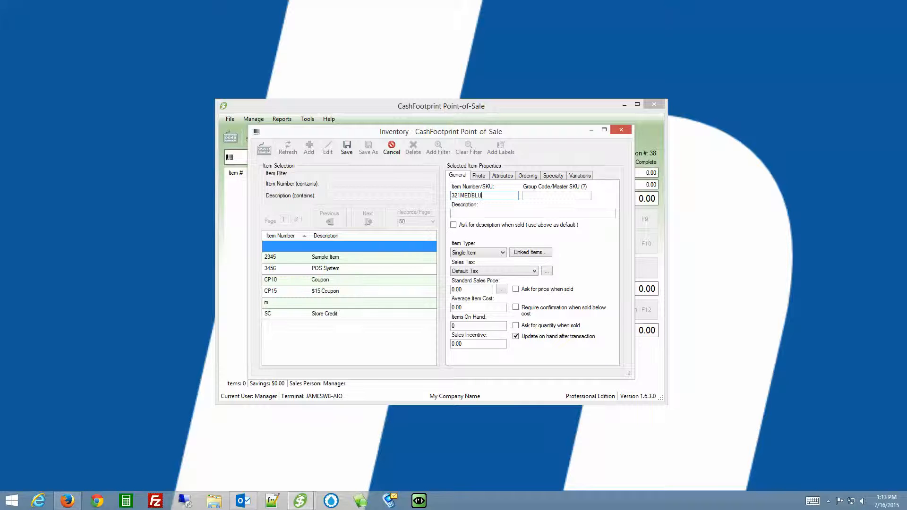
- Enter group code 321 and the description 'Shirt - Medium Blue'
{"action": "left_click", "coordinate": [555, 195]}
{"action": "type", "text": "321"}
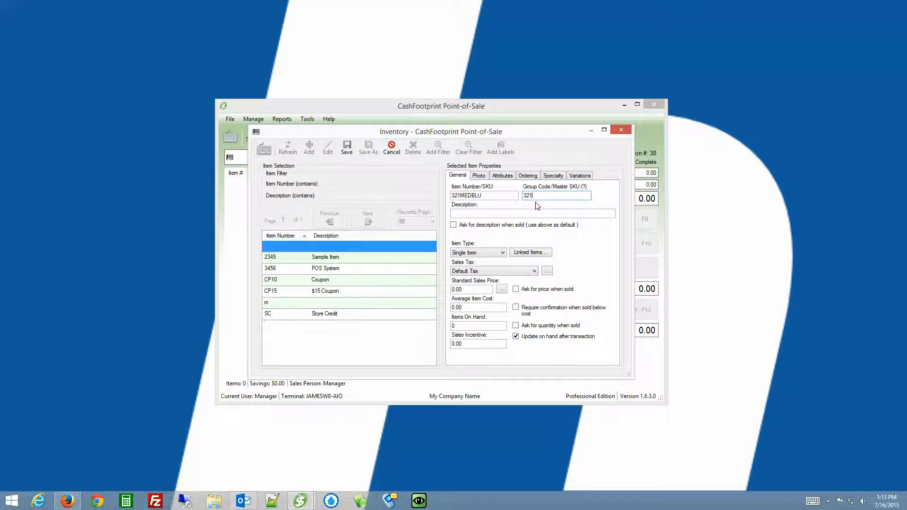
{"action": "mouse_move", "coordinate": [534, 208]}
{"action": "type", "text": "M"}
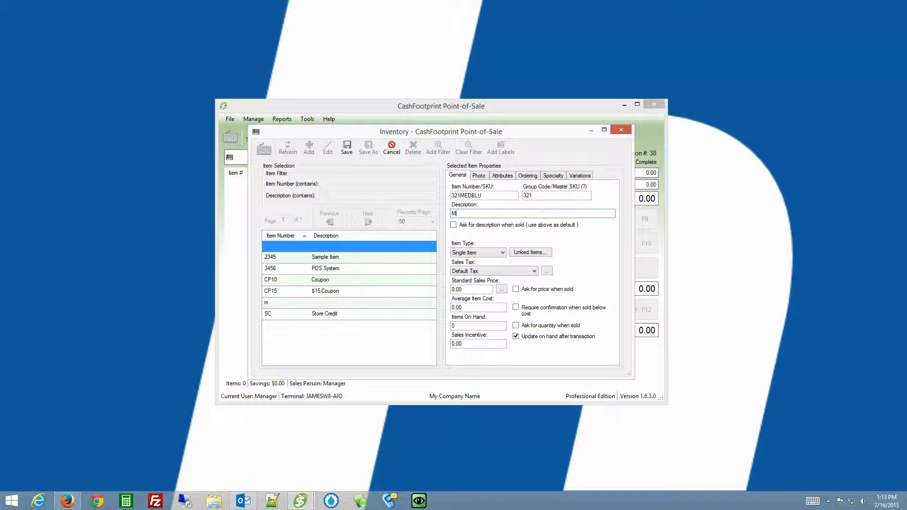
{"action": "type", "text": "Sh"}
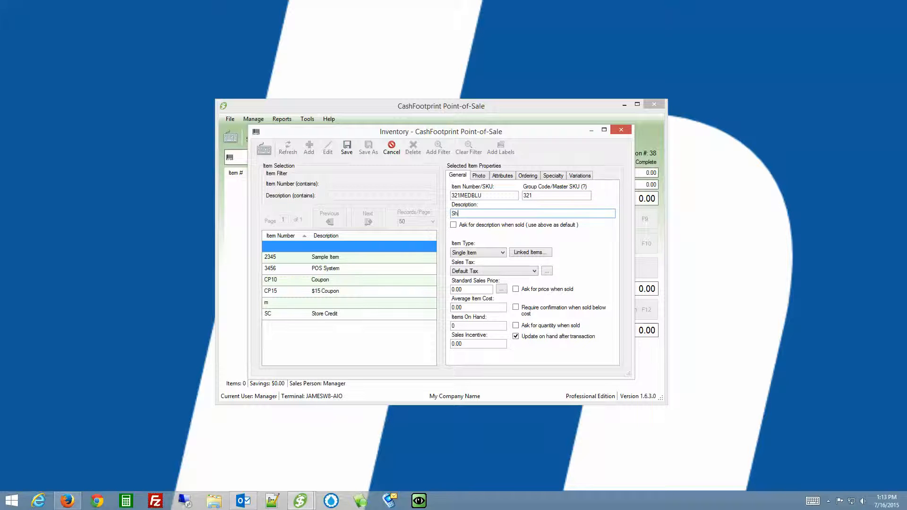
{"action": "type", "text": "irt -"}
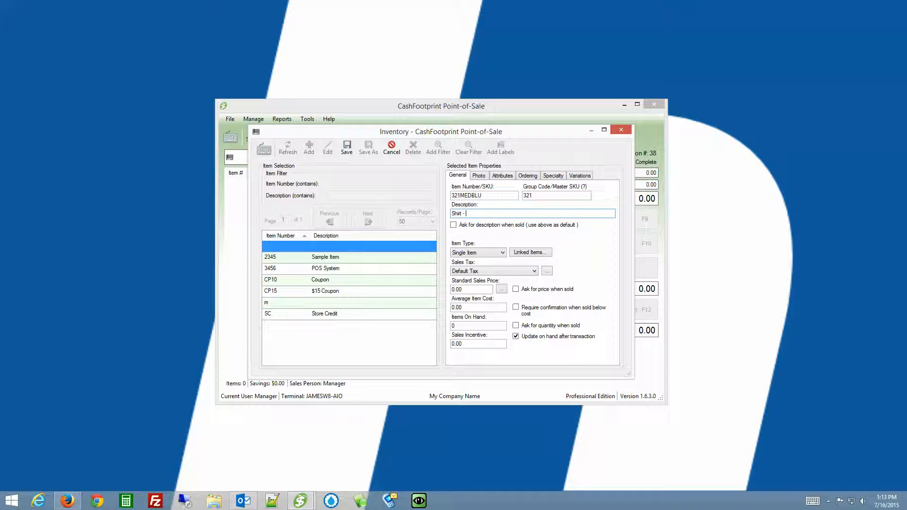
{"action": "type", "text": "Medium"}
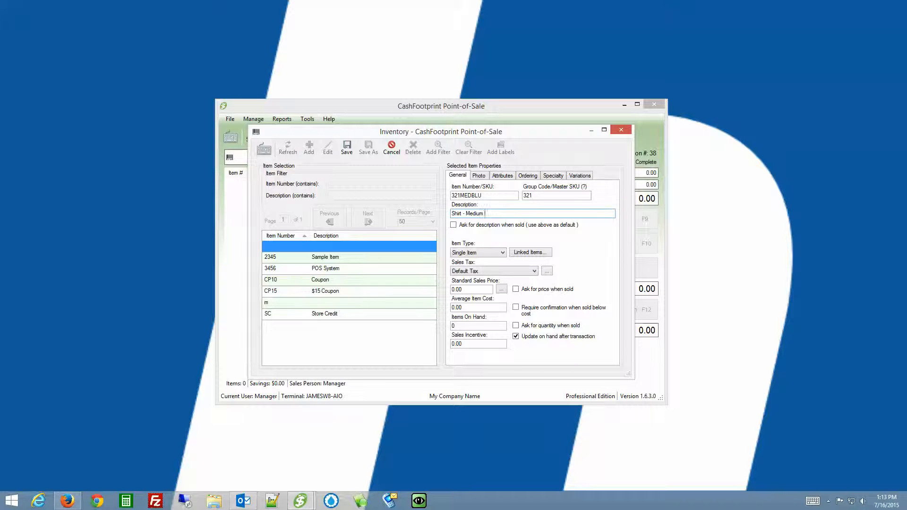
{"action": "type", "text": "Blue"}
{"action": "left_click", "coordinate": [478, 326]}
{"action": "type", "text": "10"}
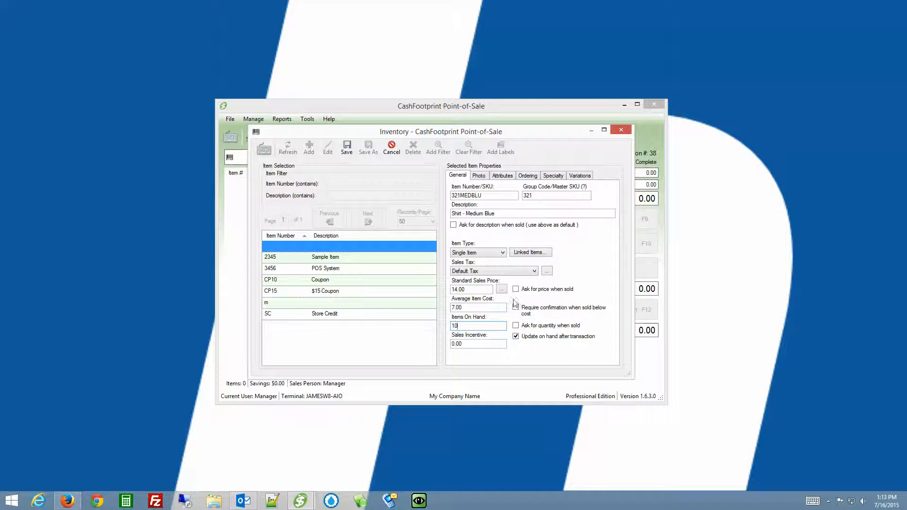
- Tag item 321MEDBLU with the Blue colour and Medium size attributes, then view its variations
{"action": "left_click", "coordinate": [502, 176]}
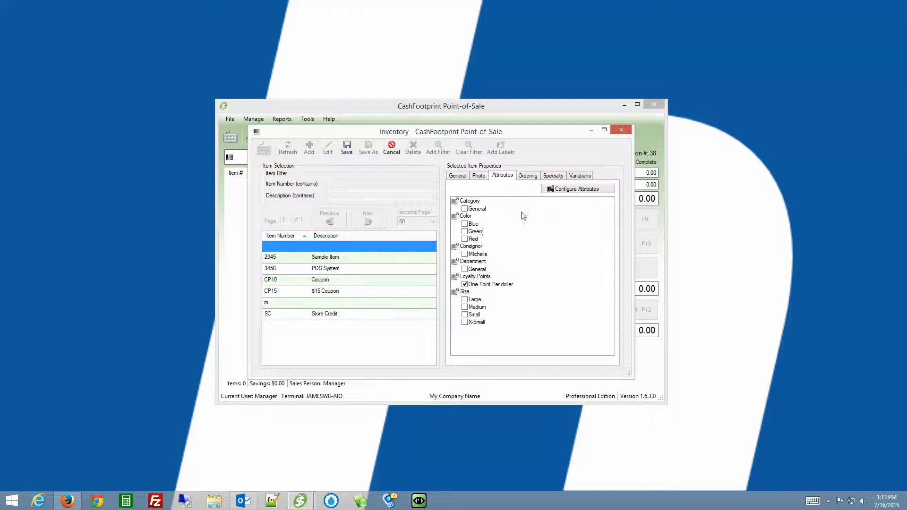
{"action": "left_click", "coordinate": [464, 224]}
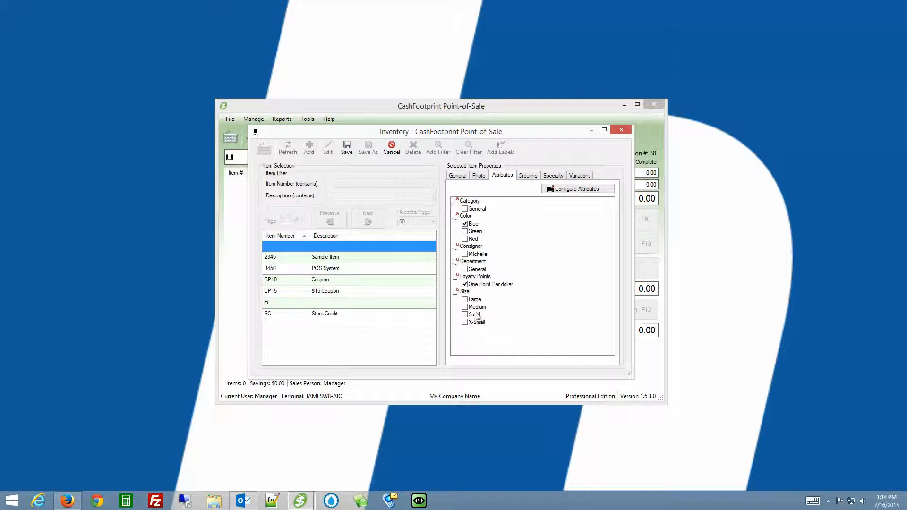
{"action": "left_click", "coordinate": [465, 307]}
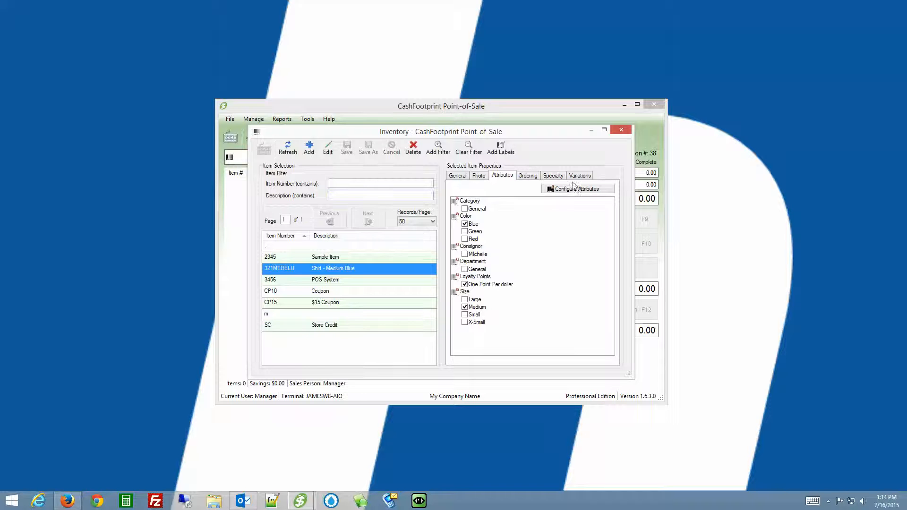
{"action": "left_click", "coordinate": [579, 175]}
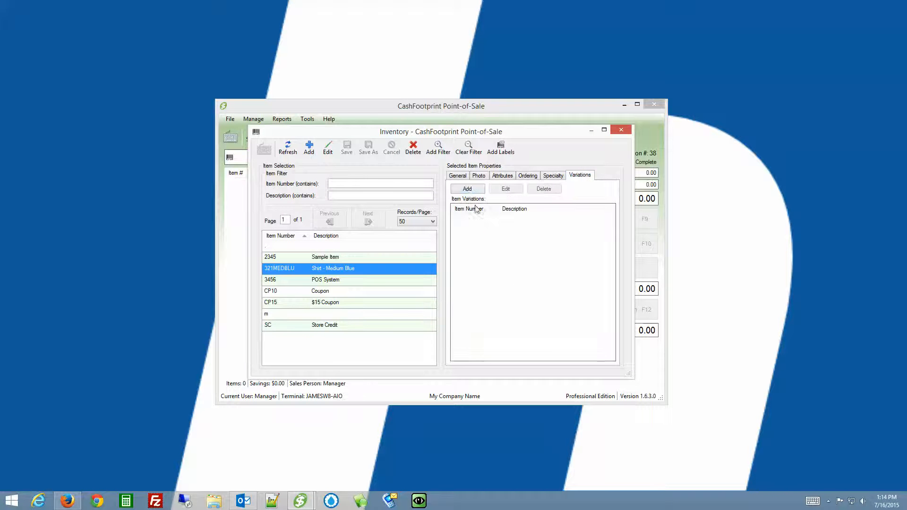
- Add a shirt variation numbered 321SMRED with the description 'Shirt - Small Red'
{"action": "left_click", "coordinate": [467, 189]}
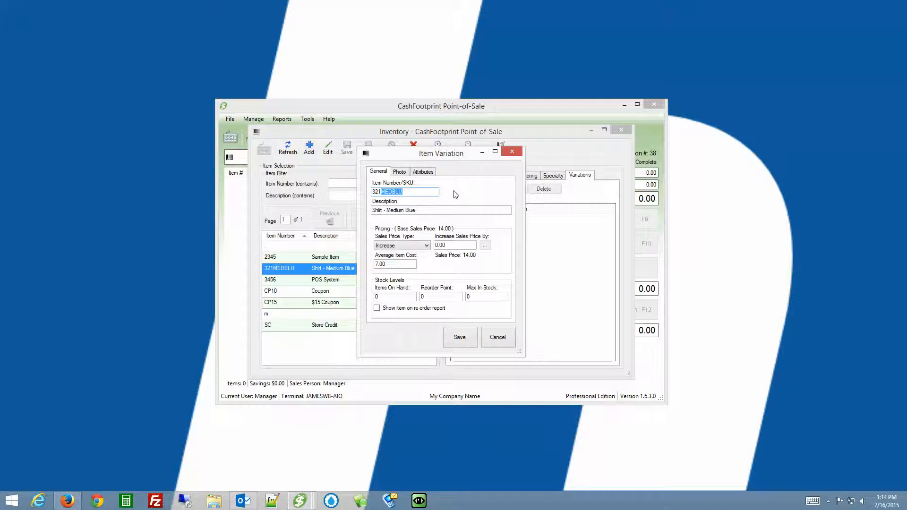
{"action": "type", "text": "321SMRED"}
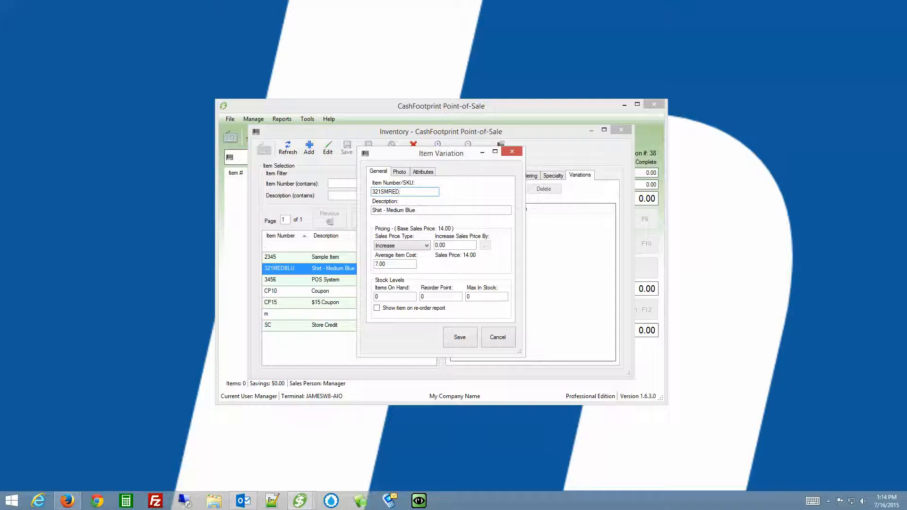
{"action": "double_click", "coordinate": [400, 210]}
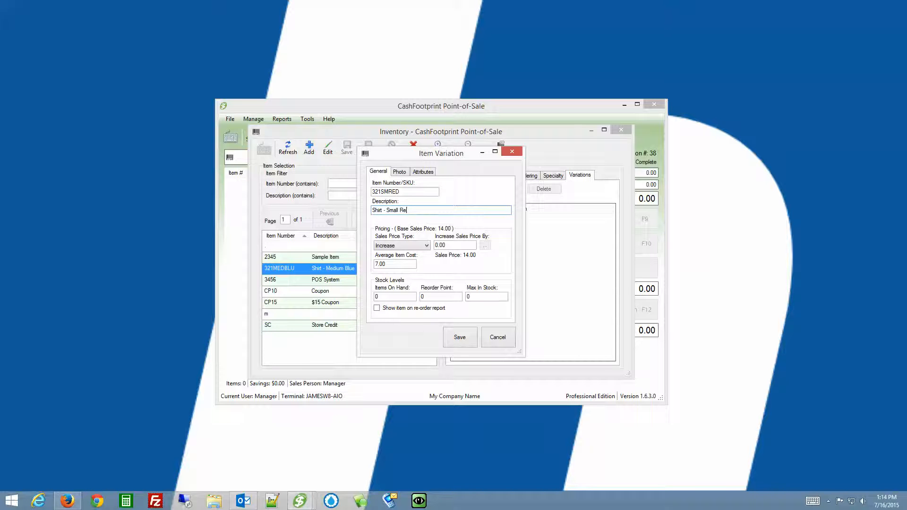
{"action": "type", "text": "d"}
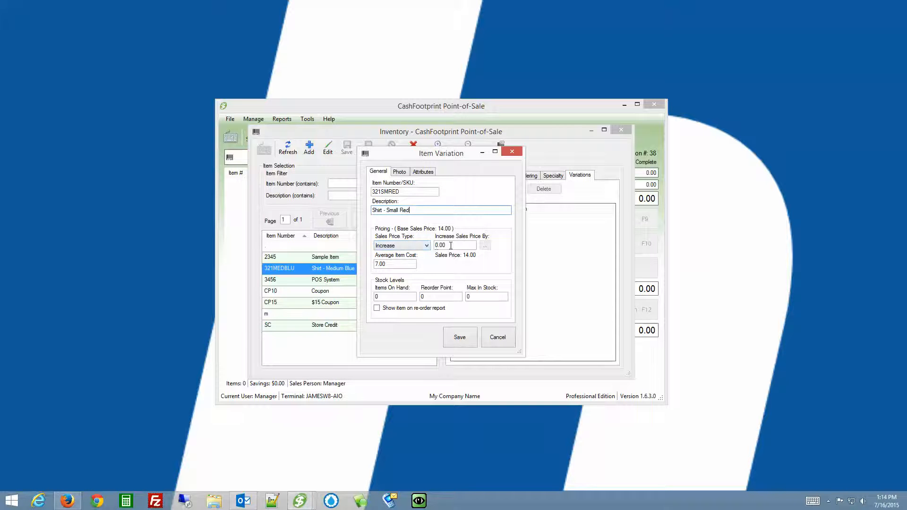
- Set the variation's Sales Price Type to Increase by 2, giving 16.00
{"action": "left_click", "coordinate": [426, 245]}
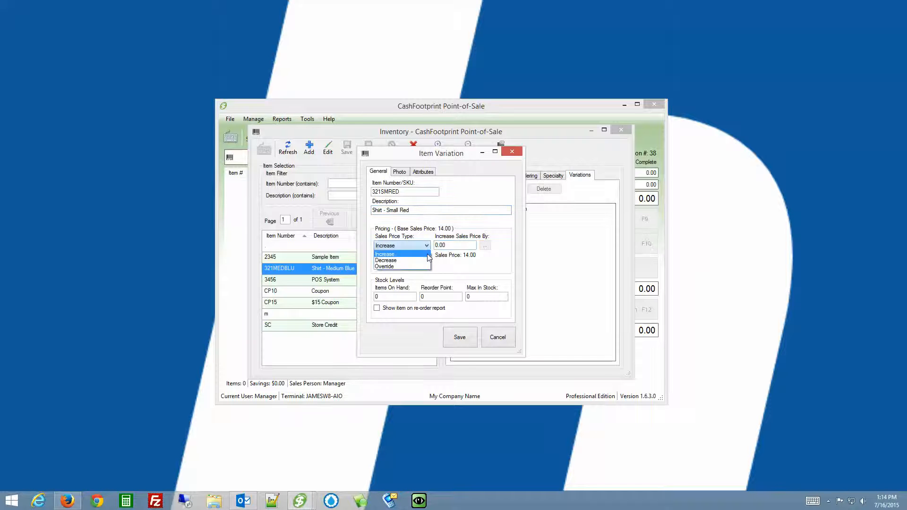
{"action": "mouse_move", "coordinate": [386, 260]}
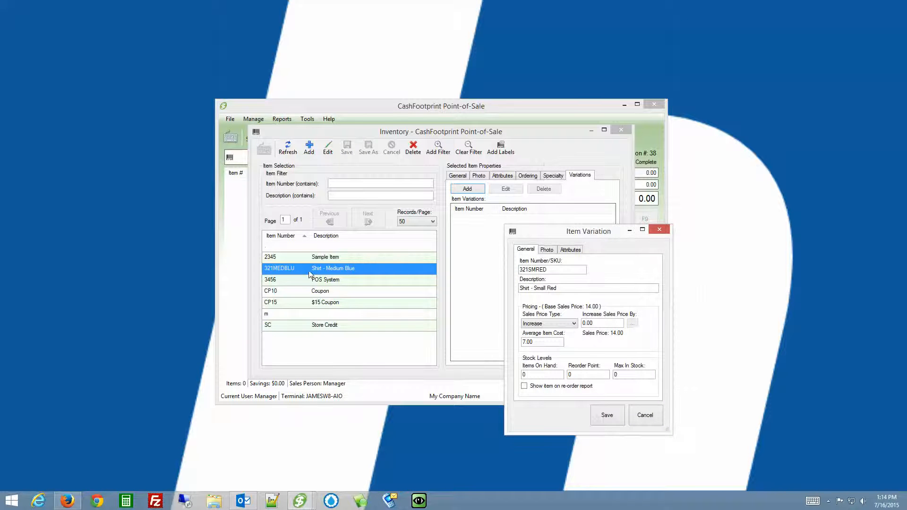
{"action": "mouse_move", "coordinate": [351, 274]}
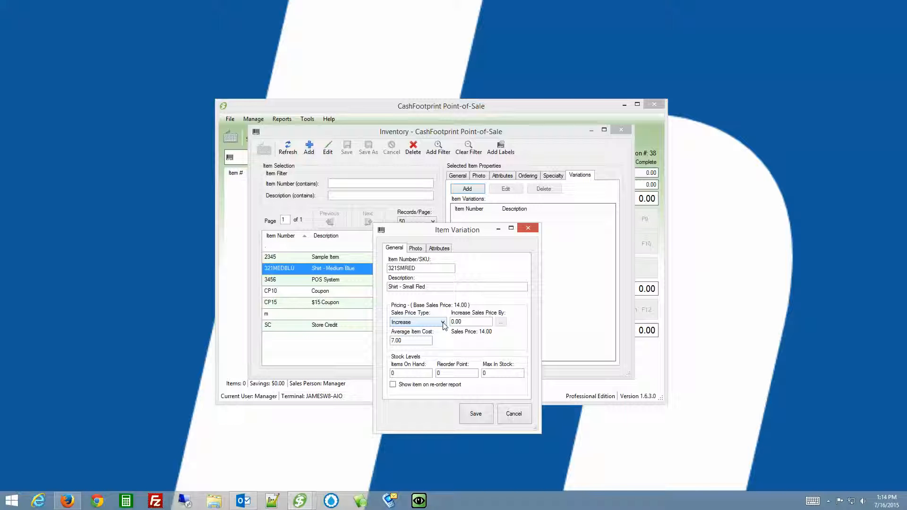
{"action": "left_click", "coordinate": [444, 322]}
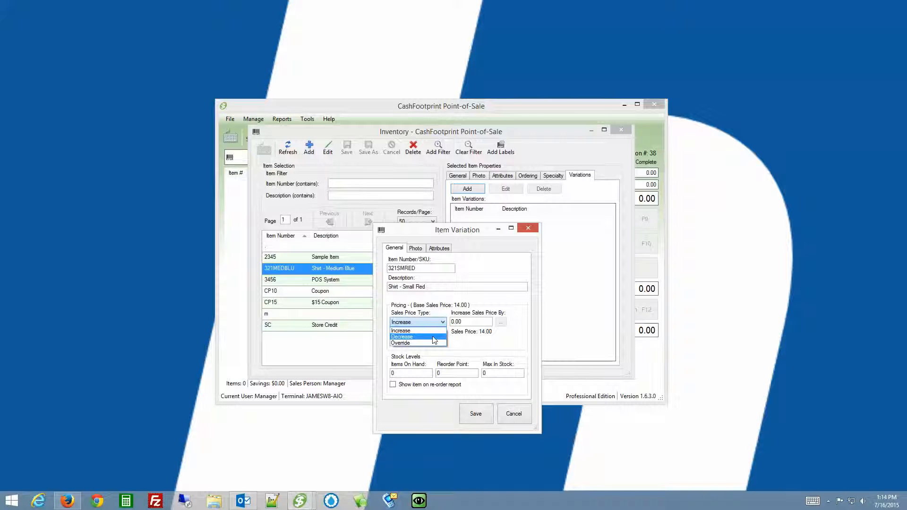
{"action": "left_click", "coordinate": [401, 337]}
{"action": "type", "text": "1"}
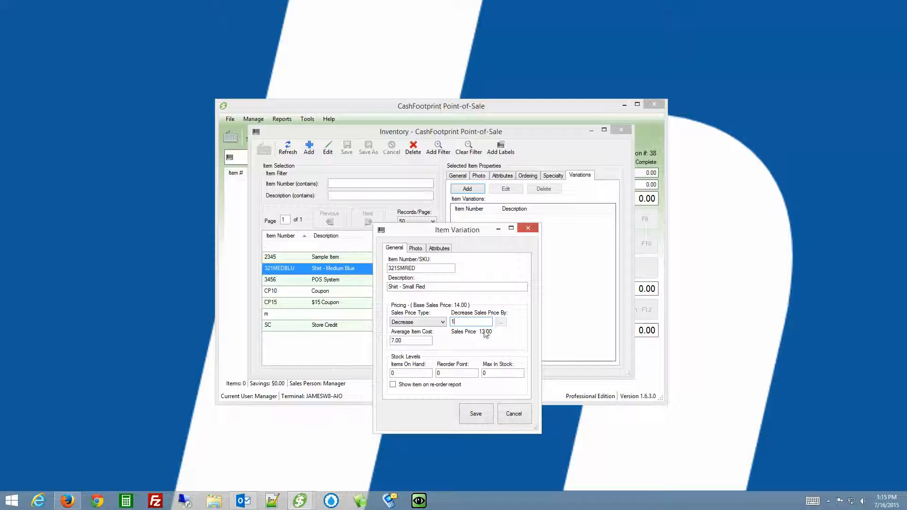
{"action": "left_click", "coordinate": [417, 322]}
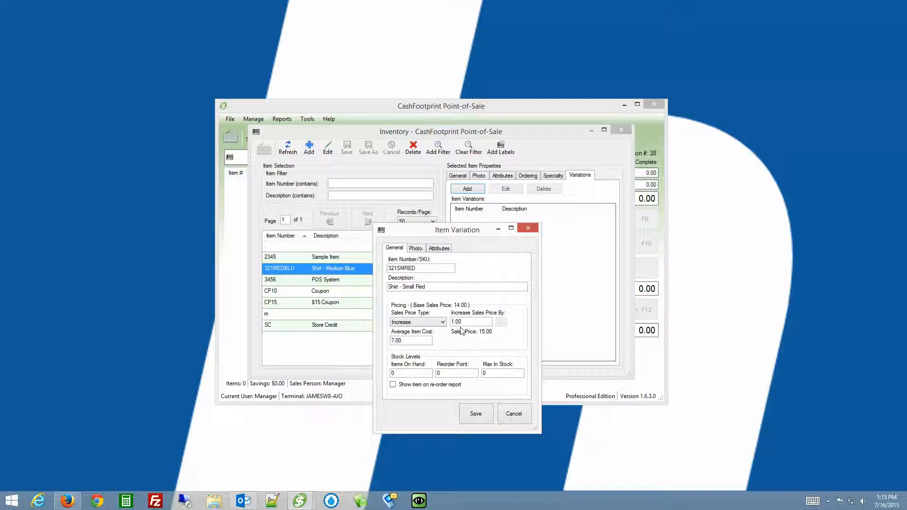
{"action": "triple_click", "coordinate": [471, 322]}
{"action": "type", "text": "2"}
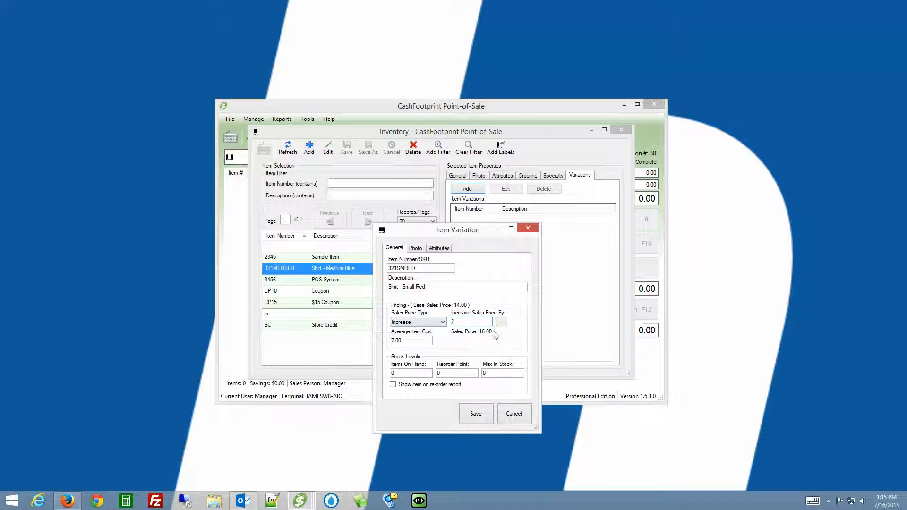
{"action": "mouse_move", "coordinate": [280, 278]}
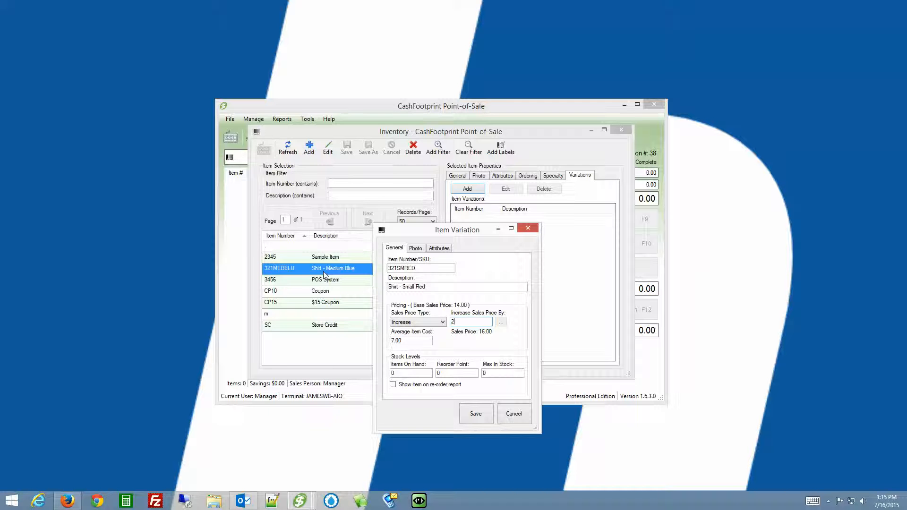
- Set the variation's Sales Price Type to Decrease by 1, giving a 13.00 price
{"action": "left_click", "coordinate": [442, 322]}
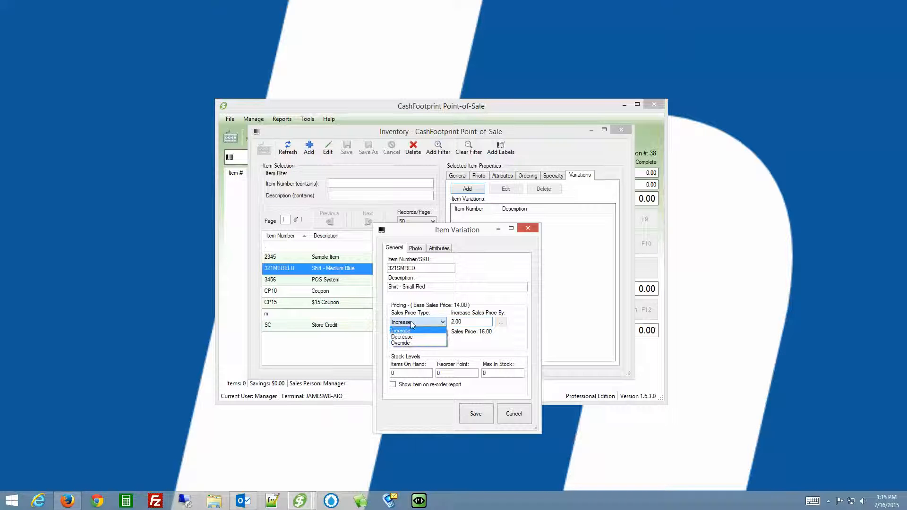
{"action": "left_click", "coordinate": [402, 337]}
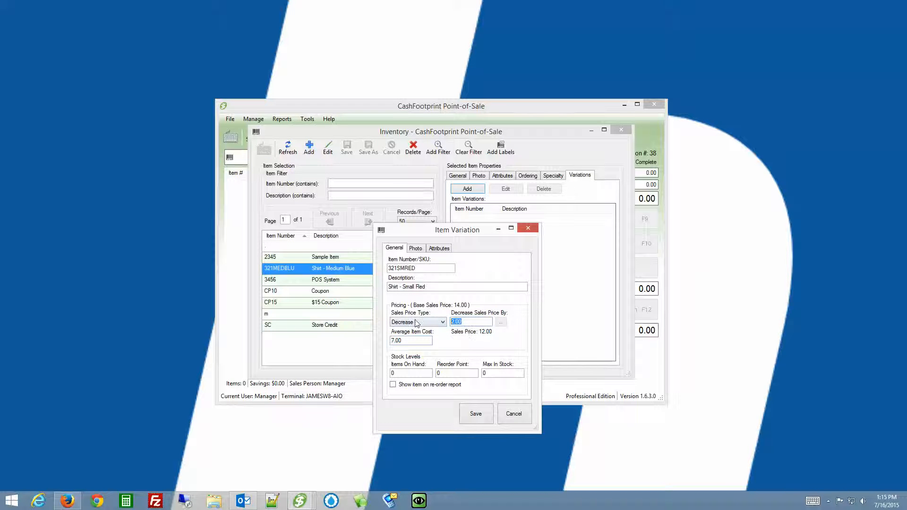
{"action": "left_click", "coordinate": [442, 322]}
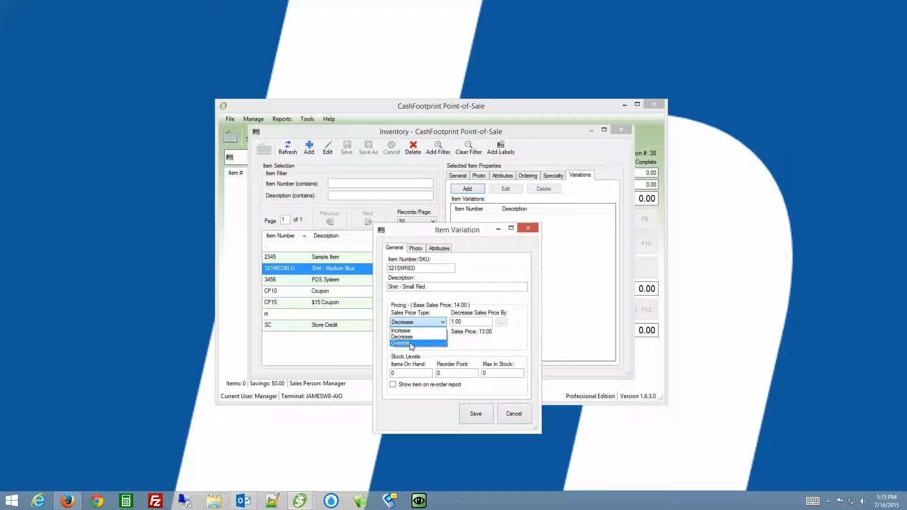
{"action": "left_click", "coordinate": [401, 343]}
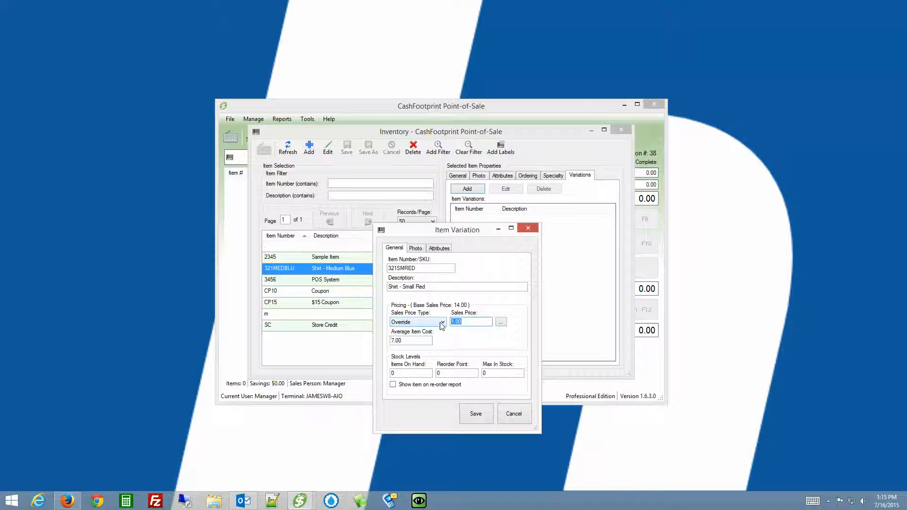
{"action": "type", "text": "13"}
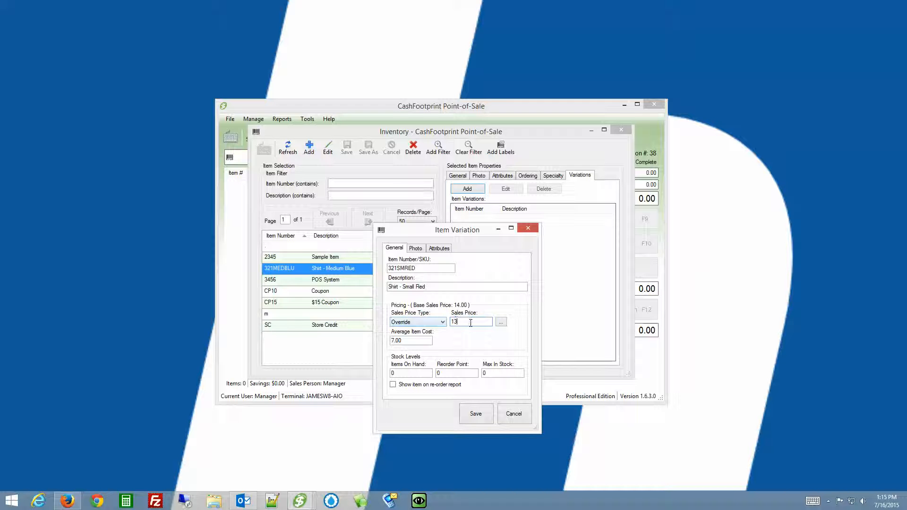
{"action": "mouse_move", "coordinate": [489, 346]}
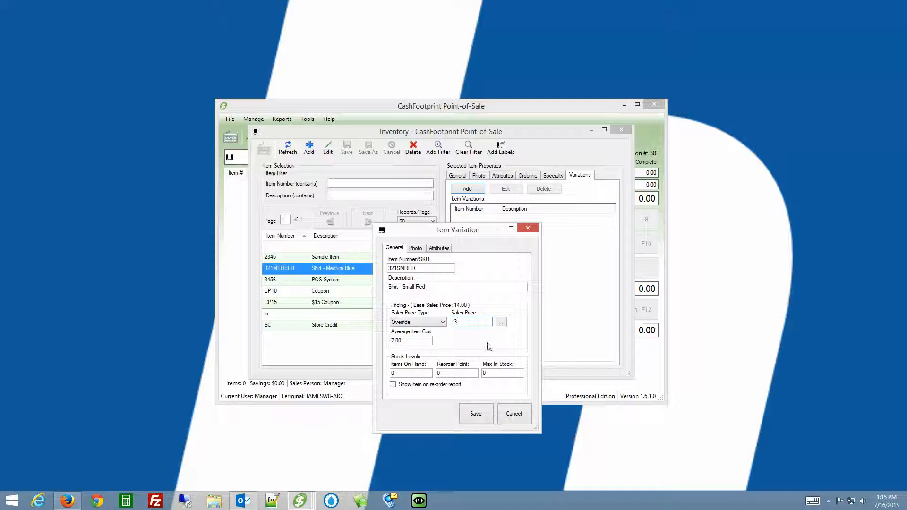
{"action": "left_click", "coordinate": [441, 322]}
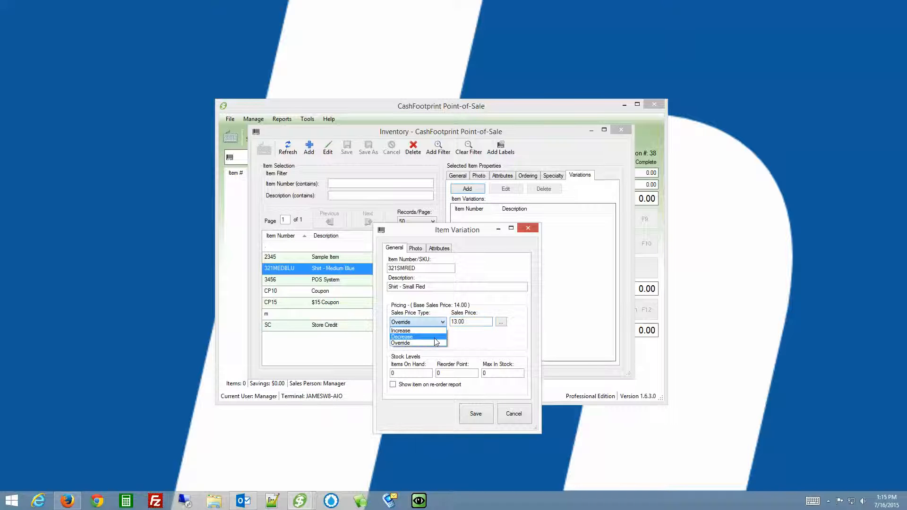
{"action": "left_click", "coordinate": [402, 337]}
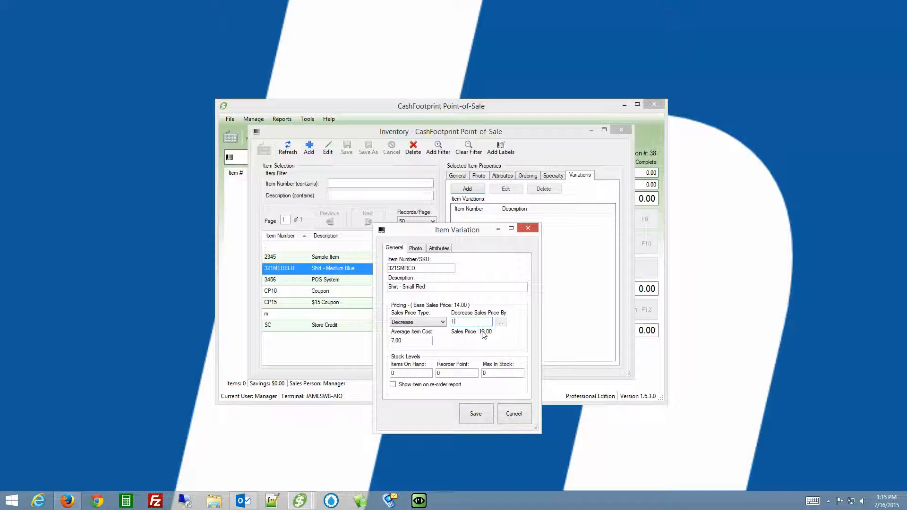
{"action": "left_click", "coordinate": [415, 248]}
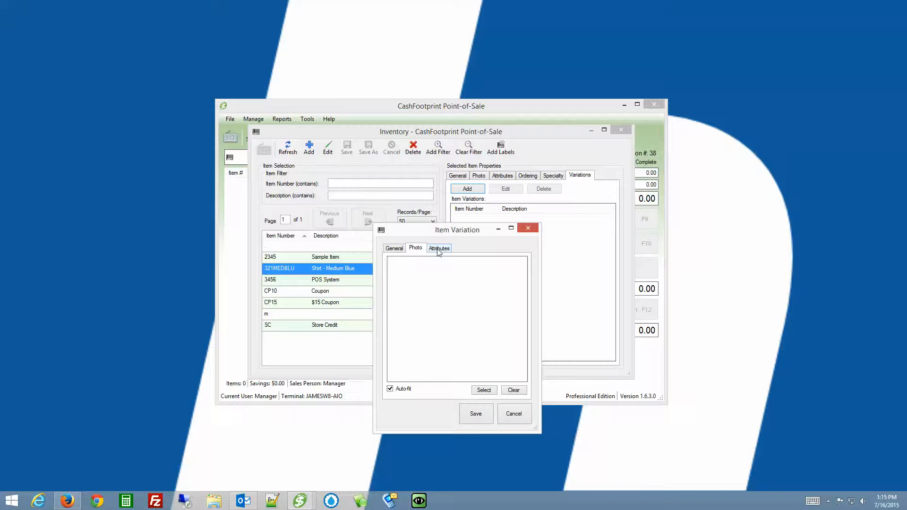
- Tag variation 321SMRED as Red and Small and save it
{"action": "left_click", "coordinate": [438, 248]}
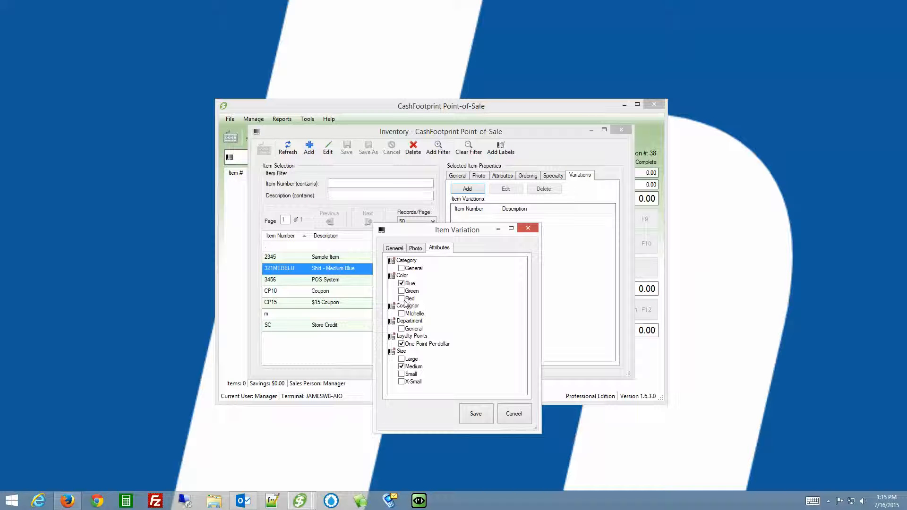
{"action": "left_click", "coordinate": [403, 299]}
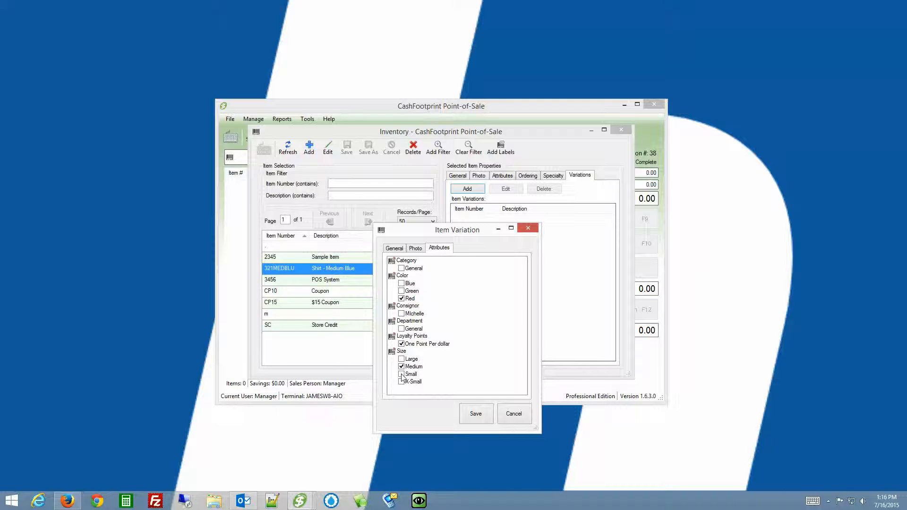
{"action": "left_click", "coordinate": [402, 374]}
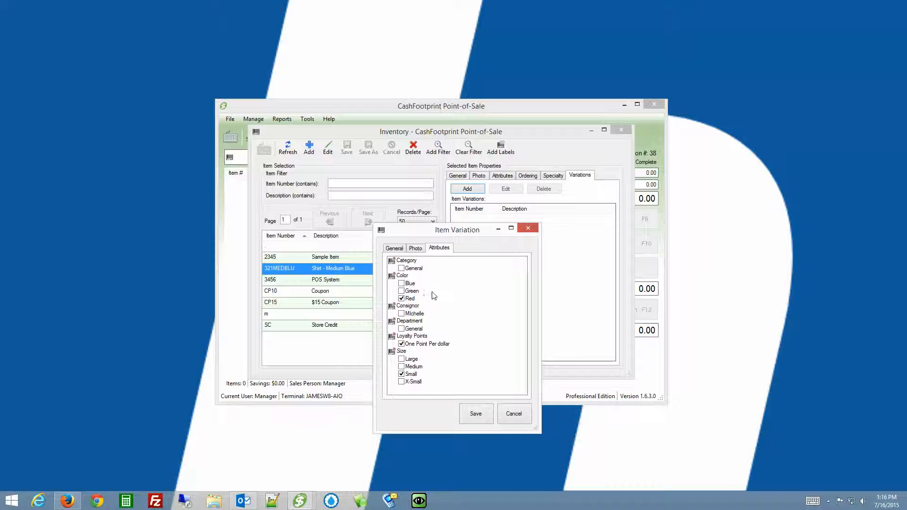
{"action": "mouse_move", "coordinate": [507, 314]}
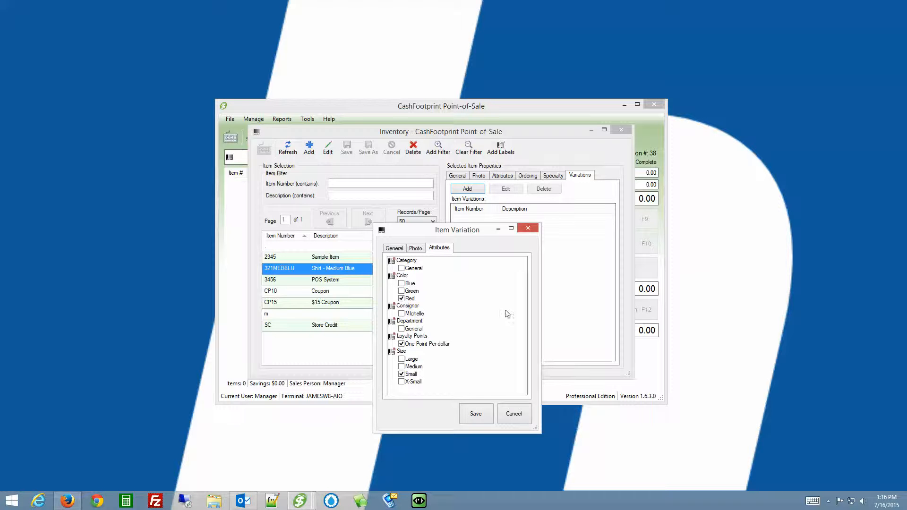
{"action": "left_click", "coordinate": [476, 413]}
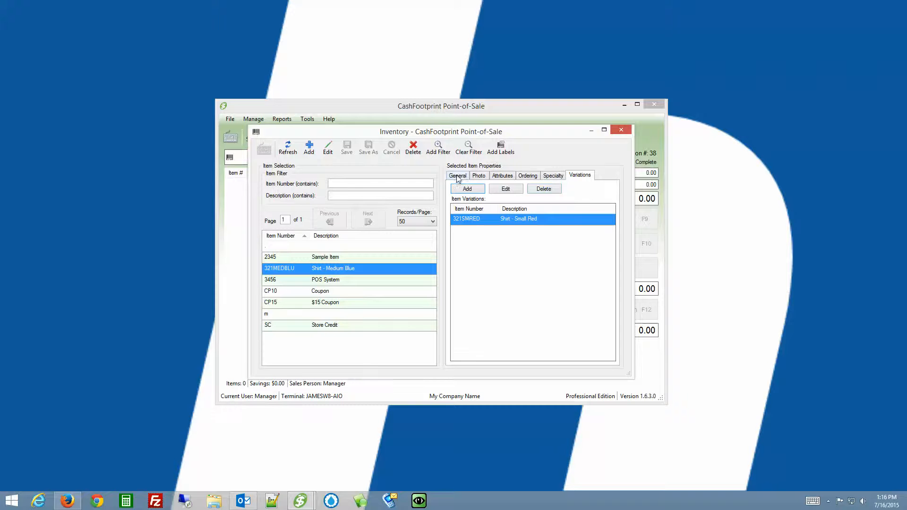
- Review the shirt's General details and close the Inventory window
{"action": "left_click", "coordinate": [457, 176]}
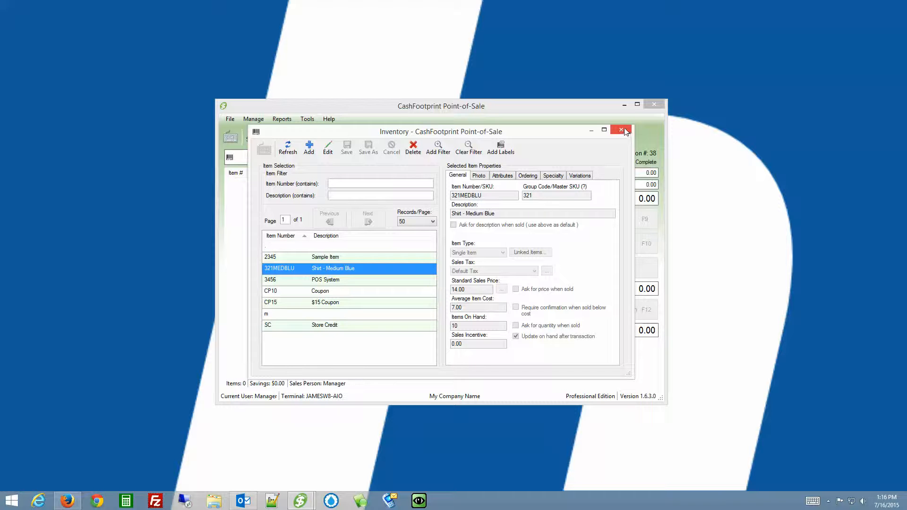
{"action": "mouse_move", "coordinate": [538, 187]}
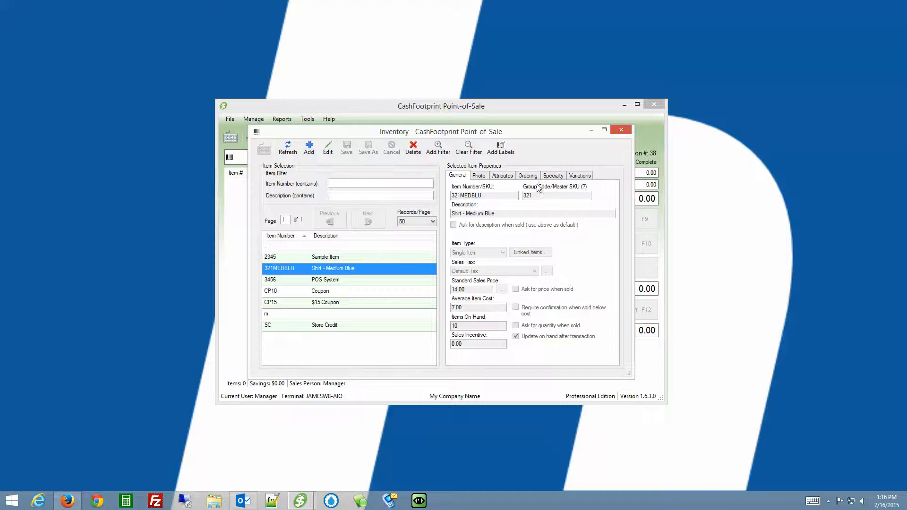
{"action": "left_click", "coordinate": [620, 129]}
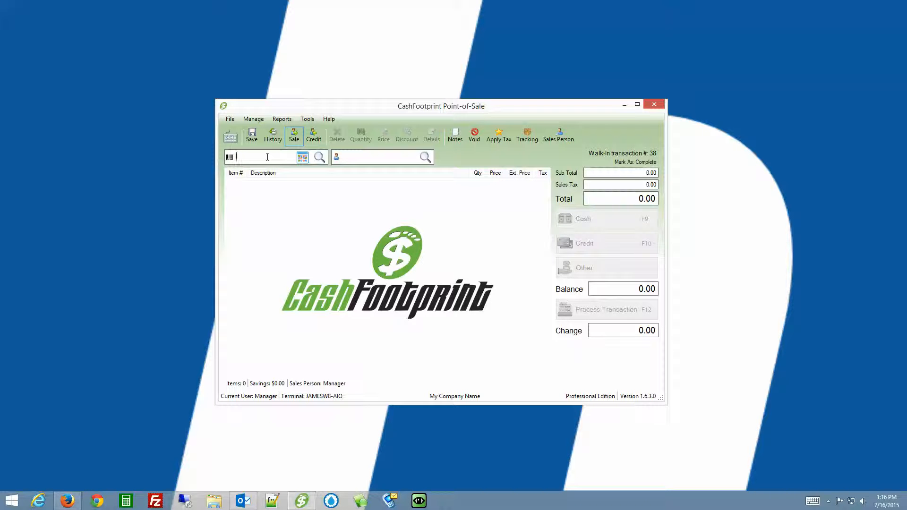
- Look up items matching '32' and add 321SMRED Shirt - Small Red at 13.00
{"action": "type", "text": "32"}
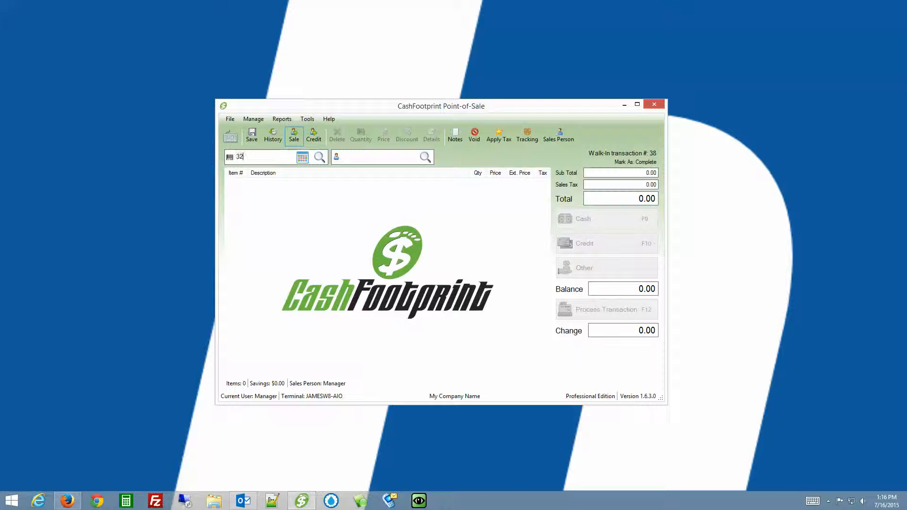
{"action": "left_click", "coordinate": [319, 157]}
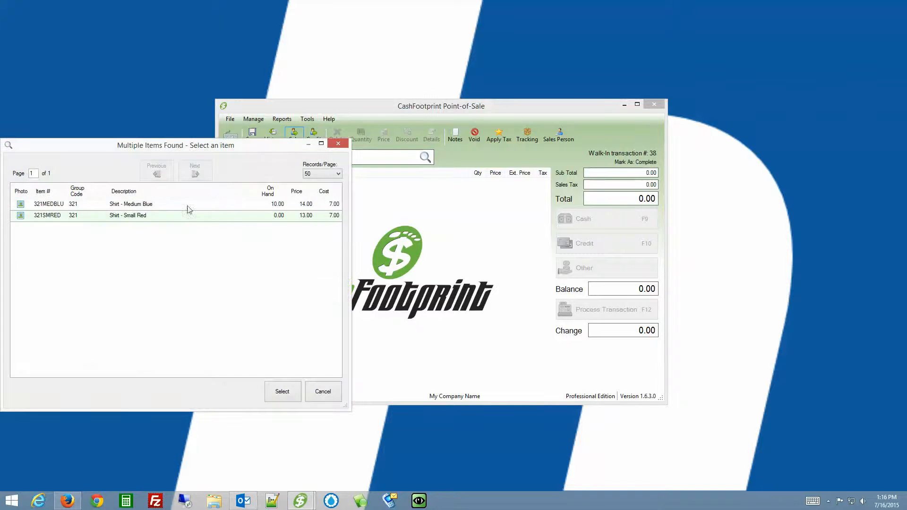
{"action": "left_click_drag", "start_coordinate": [175, 145], "coordinate": [296, 138]}
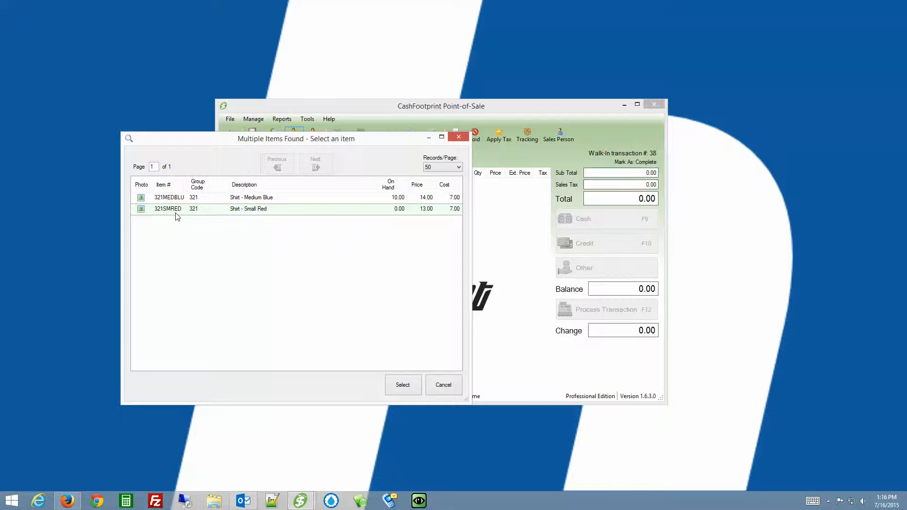
{"action": "mouse_move", "coordinate": [175, 266]}
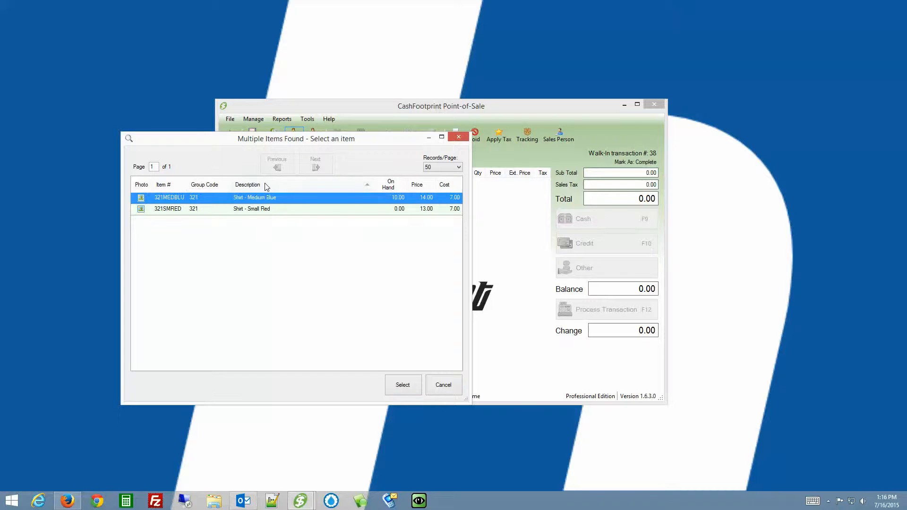
{"action": "left_click", "coordinate": [247, 185]}
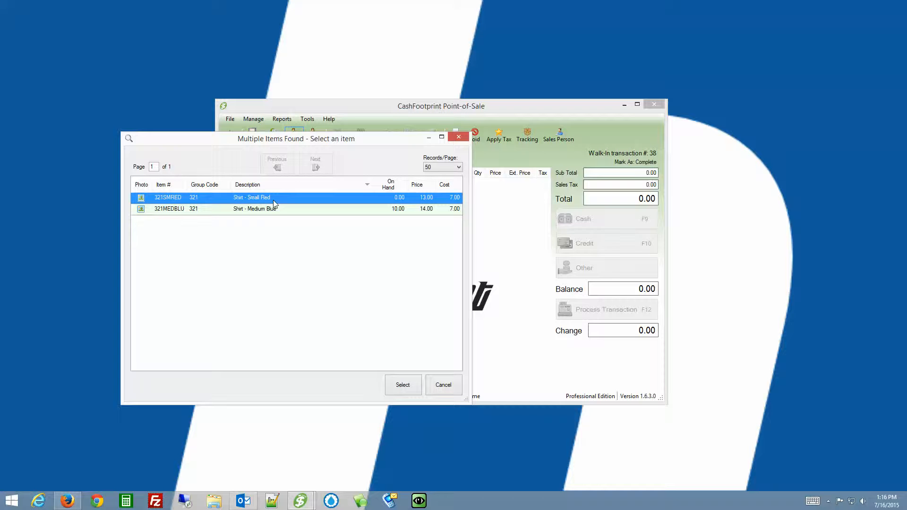
{"action": "mouse_move", "coordinate": [307, 244]}
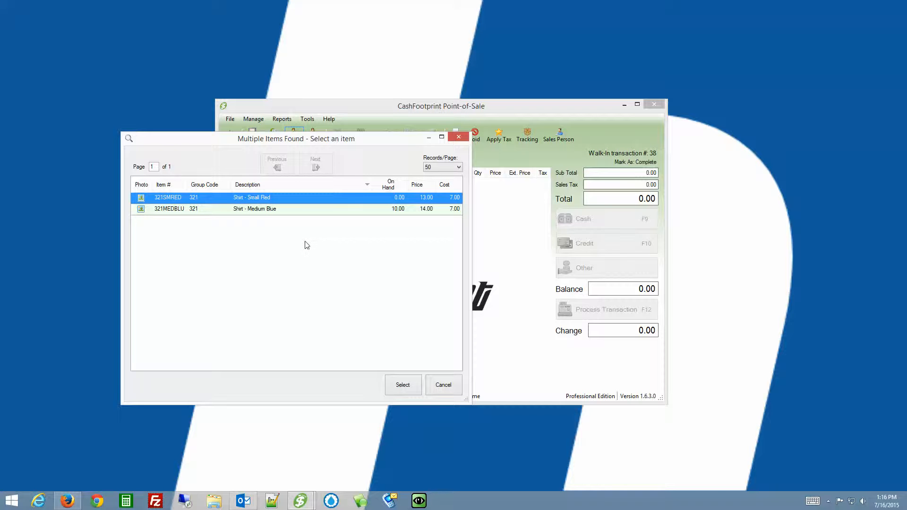
{"action": "mouse_move", "coordinate": [278, 202]}
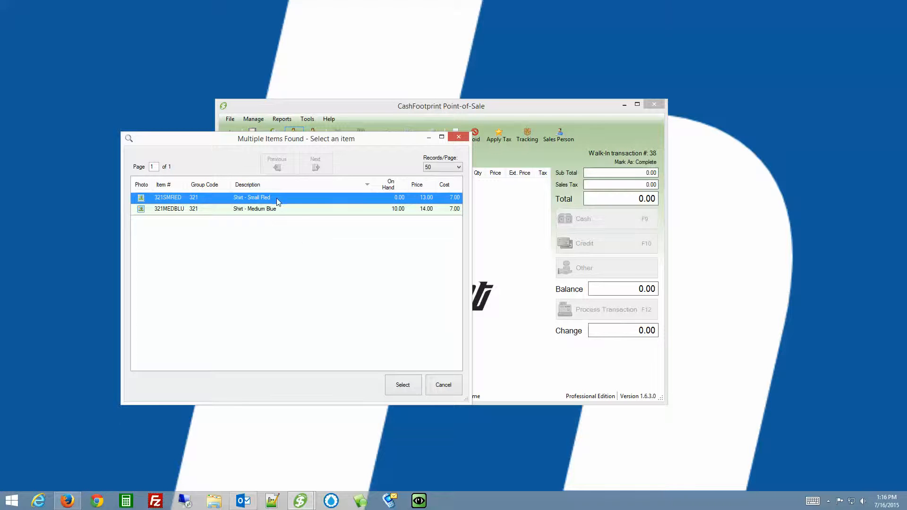
{"action": "left_click", "coordinate": [402, 385]}
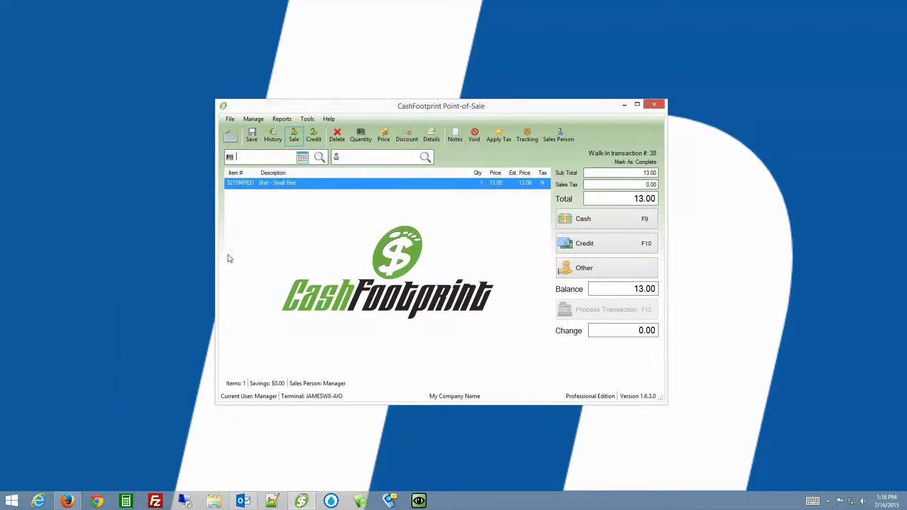
{"action": "mouse_move", "coordinate": [366, 152]}
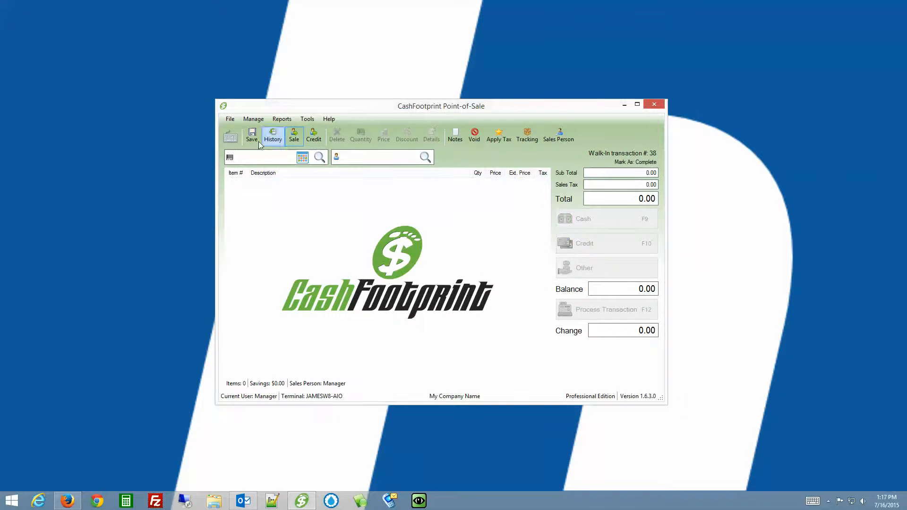
- Change 321MEDBLU (Shirt - Medium Blue) standard sales price to 15.00, save, and close Inventory
{"action": "left_click", "coordinate": [253, 119]}
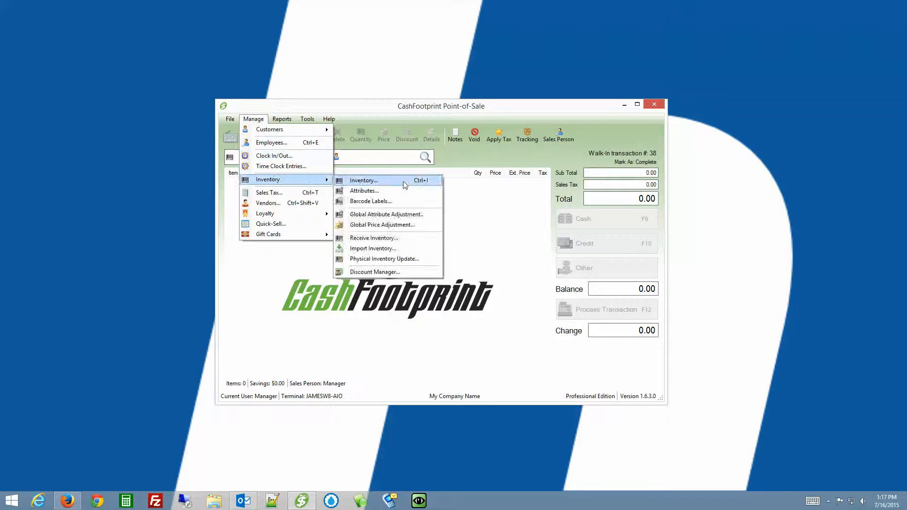
{"action": "left_click", "coordinate": [363, 180]}
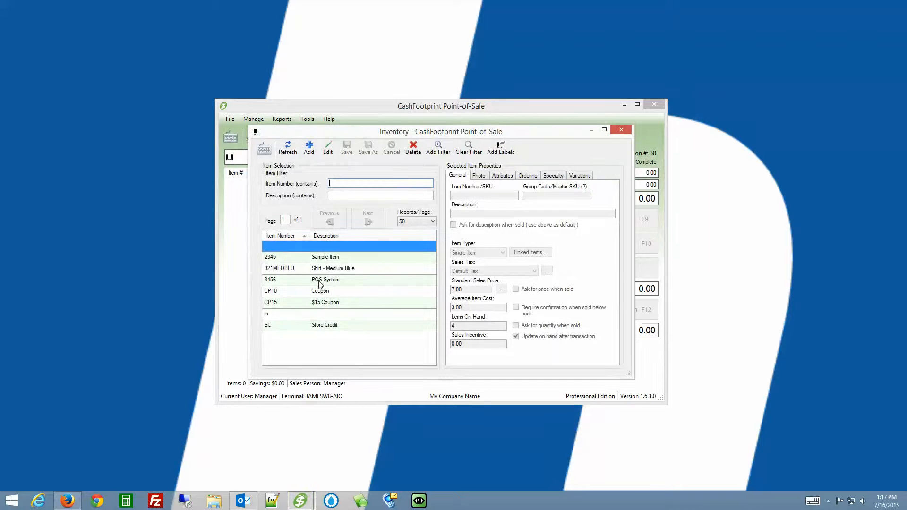
{"action": "left_click", "coordinate": [333, 268]}
{"action": "type", "text": "15"}
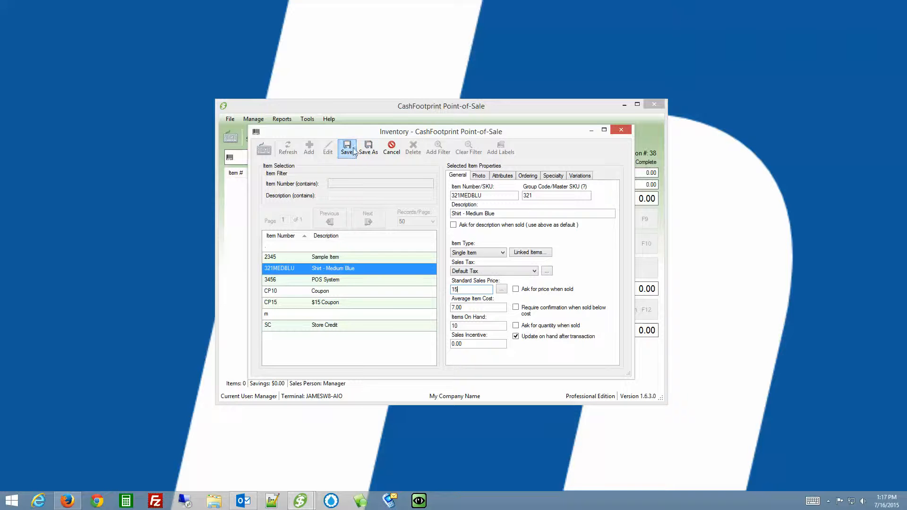
{"action": "left_click", "coordinate": [346, 147]}
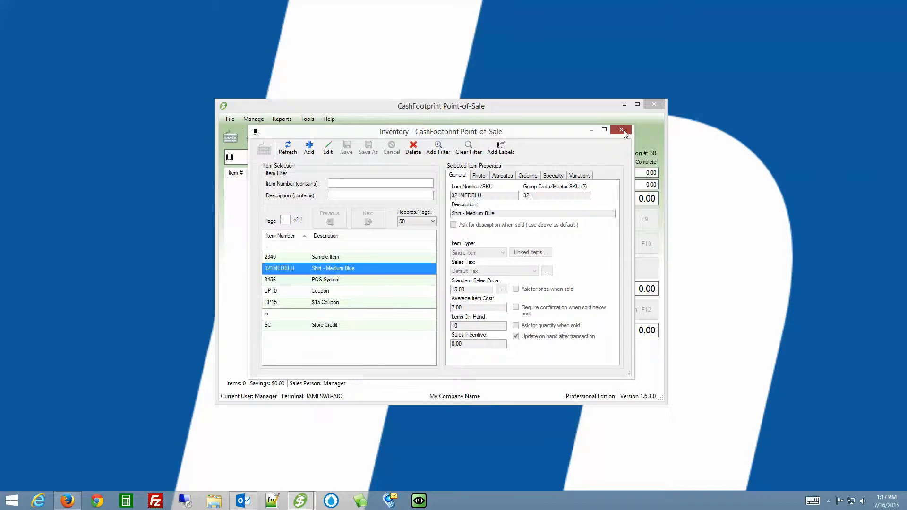
{"action": "left_click", "coordinate": [621, 130]}
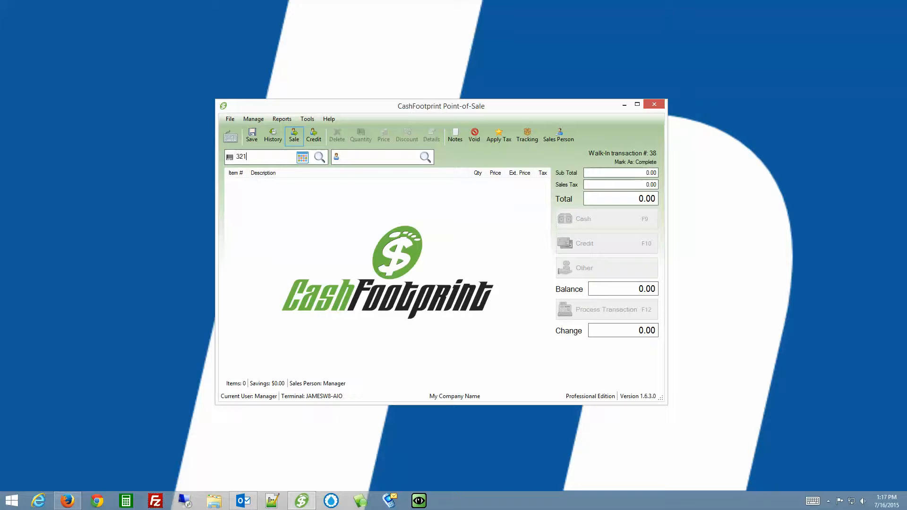
{"action": "left_click", "coordinate": [320, 157]}
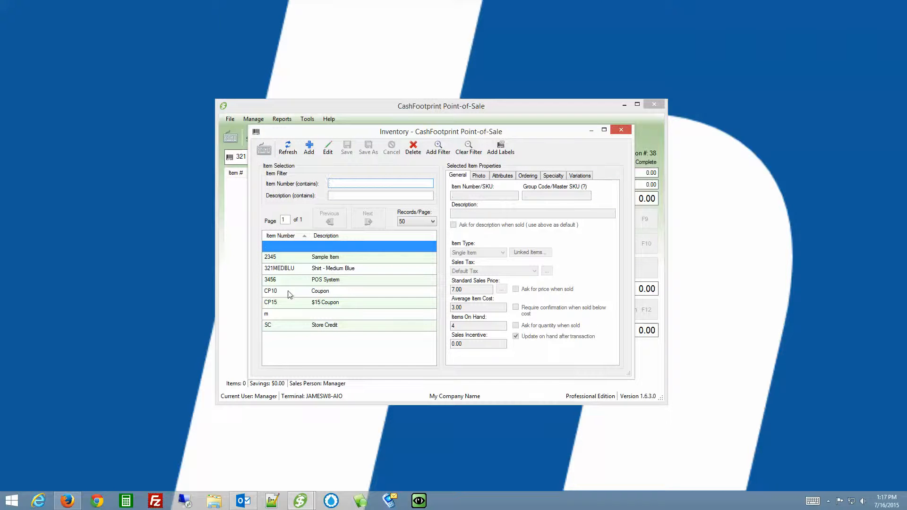
{"action": "mouse_move", "coordinate": [329, 280]}
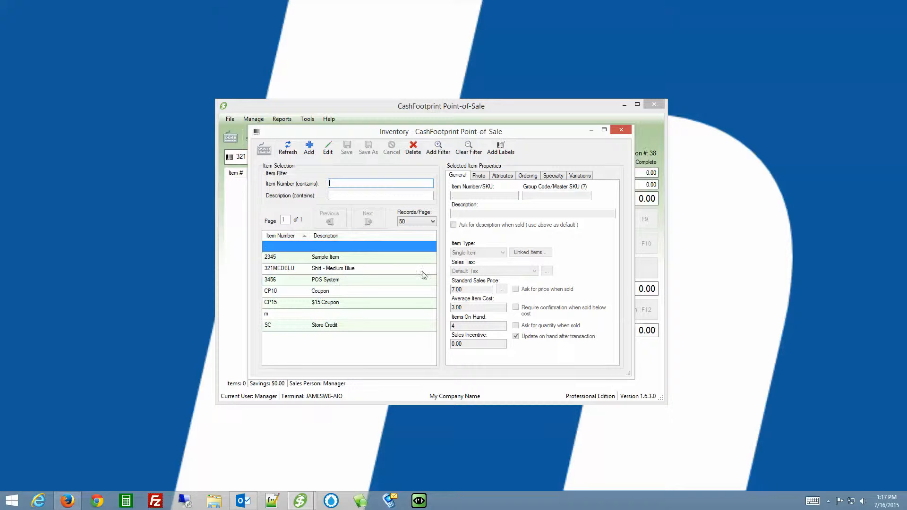
{"action": "left_click", "coordinate": [621, 130]}
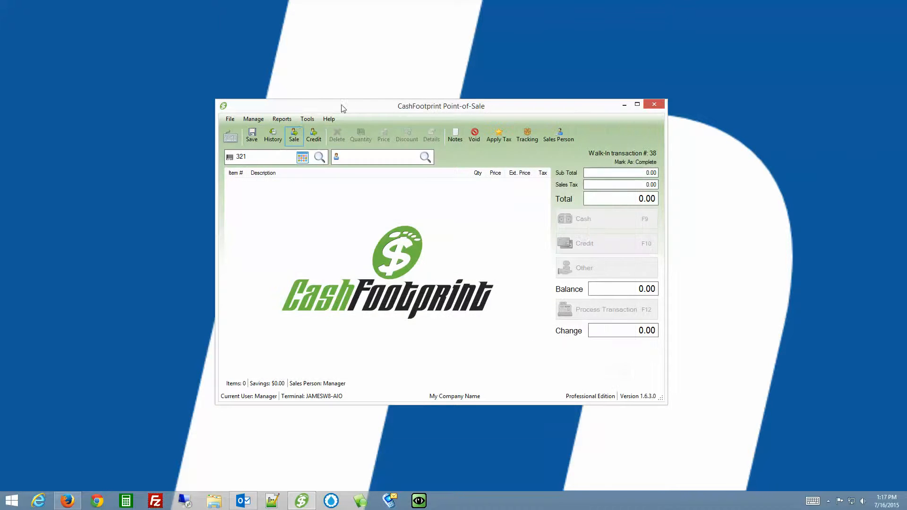
{"action": "left_click", "coordinate": [281, 118]}
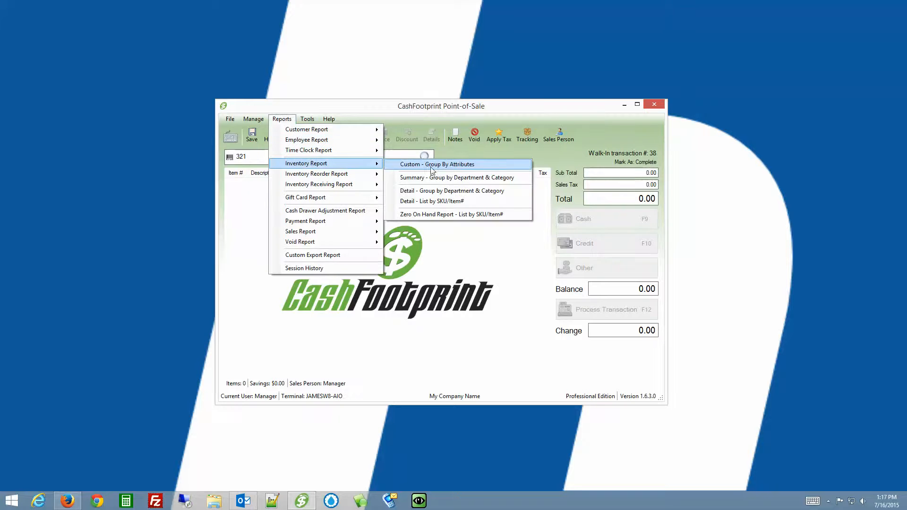
{"action": "mouse_move", "coordinate": [462, 190]}
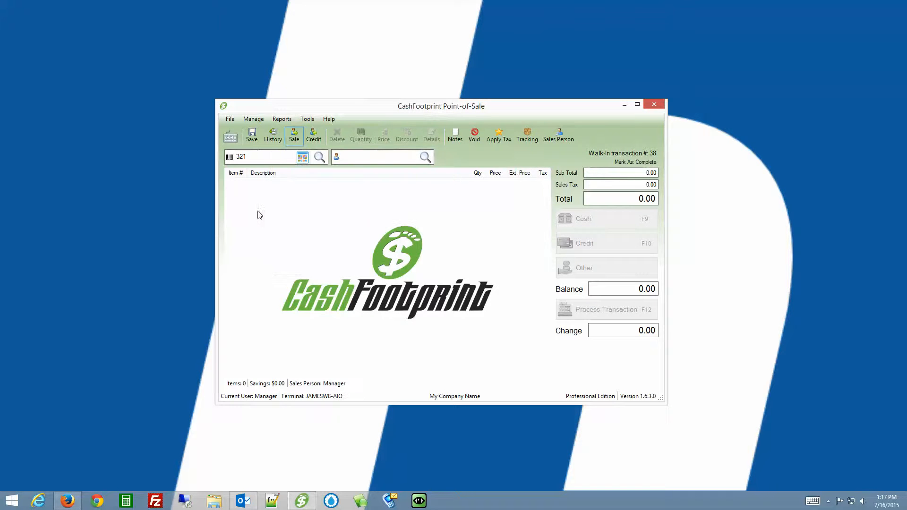
{"action": "left_click", "coordinate": [252, 119]}
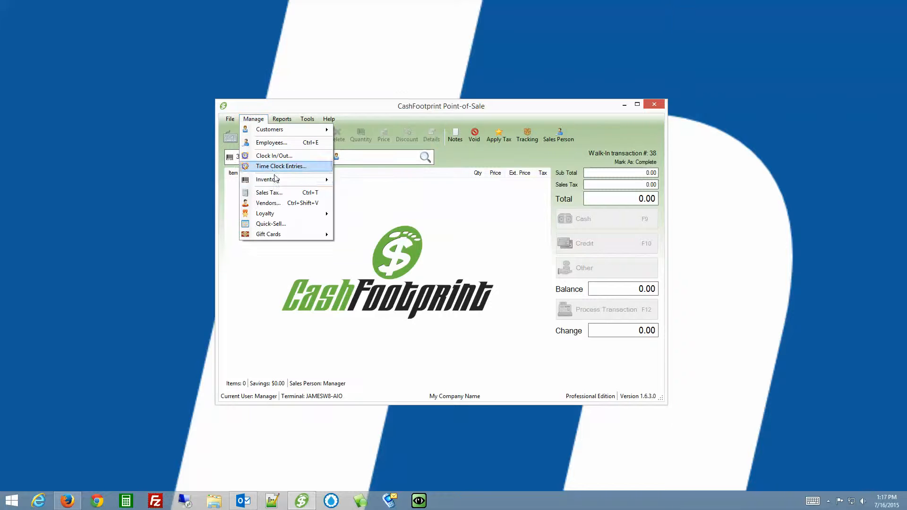
{"action": "left_click", "coordinate": [267, 179]}
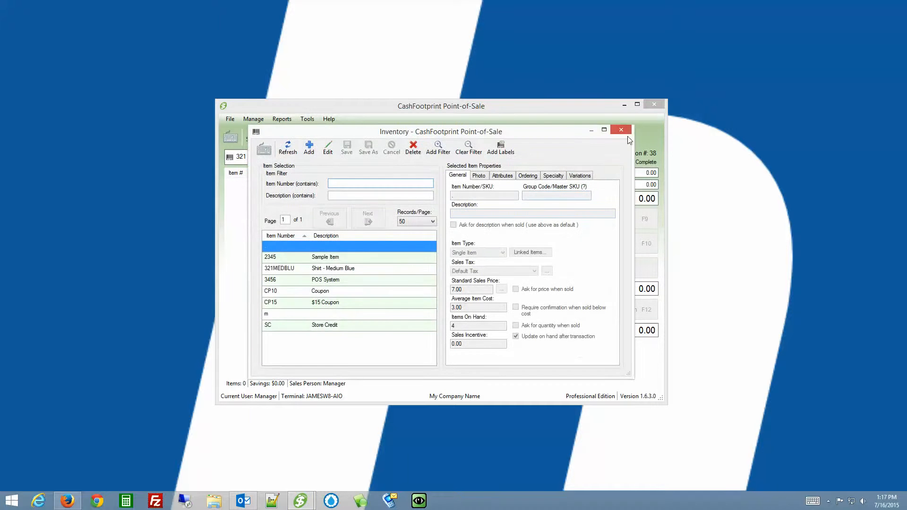
{"action": "left_click", "coordinate": [621, 129]}
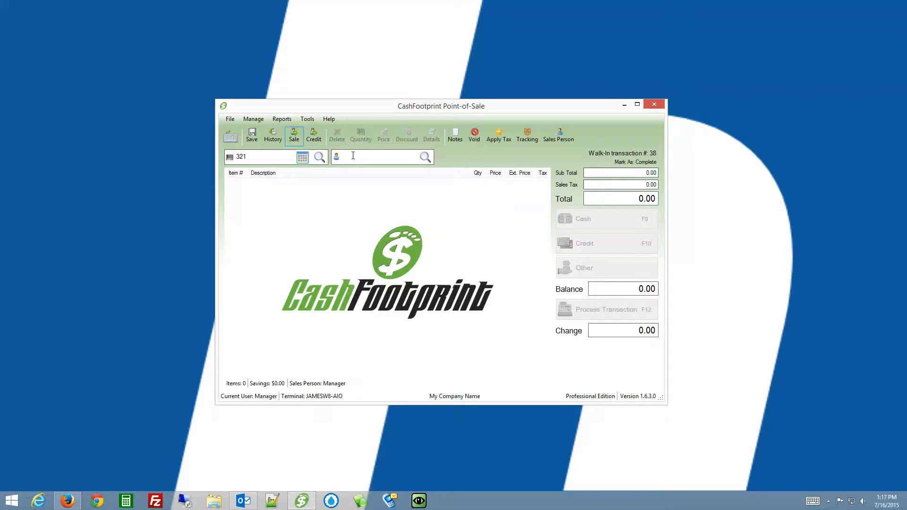
{"action": "left_click", "coordinate": [320, 157]}
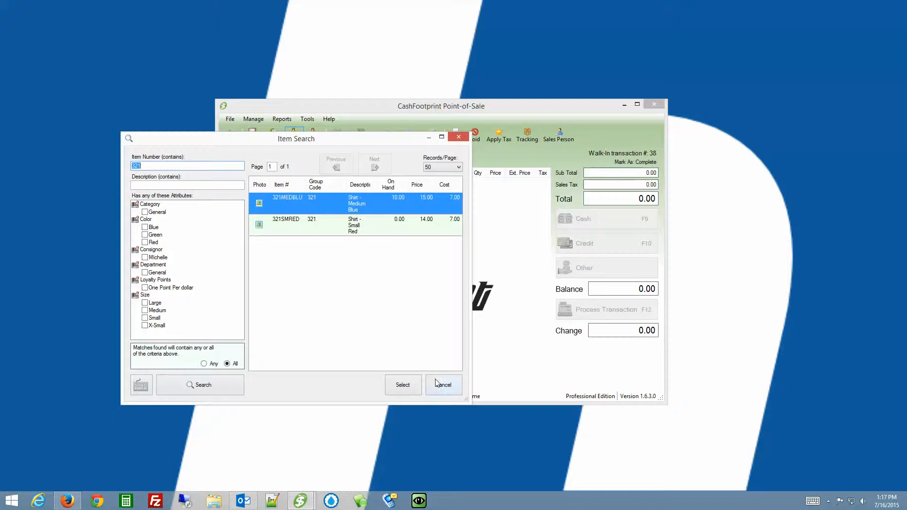
{"action": "left_click", "coordinate": [443, 385]}
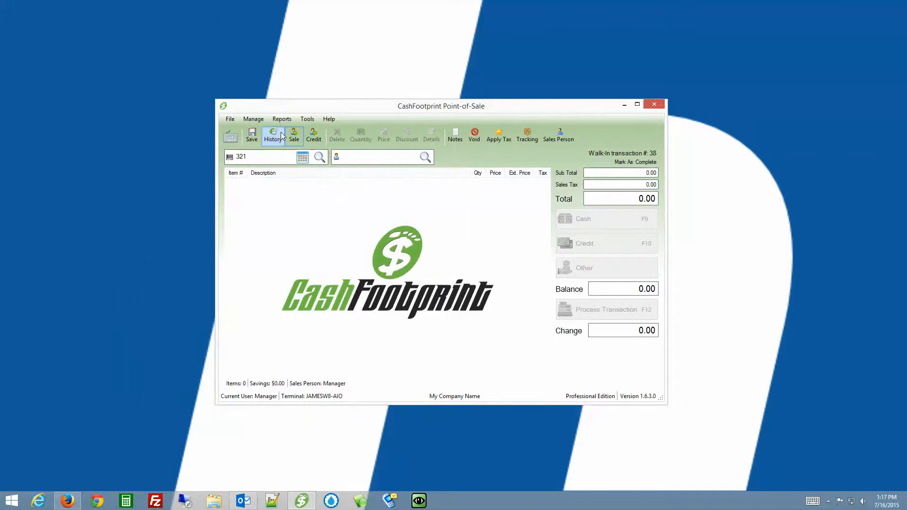
{"action": "left_click", "coordinate": [282, 118]}
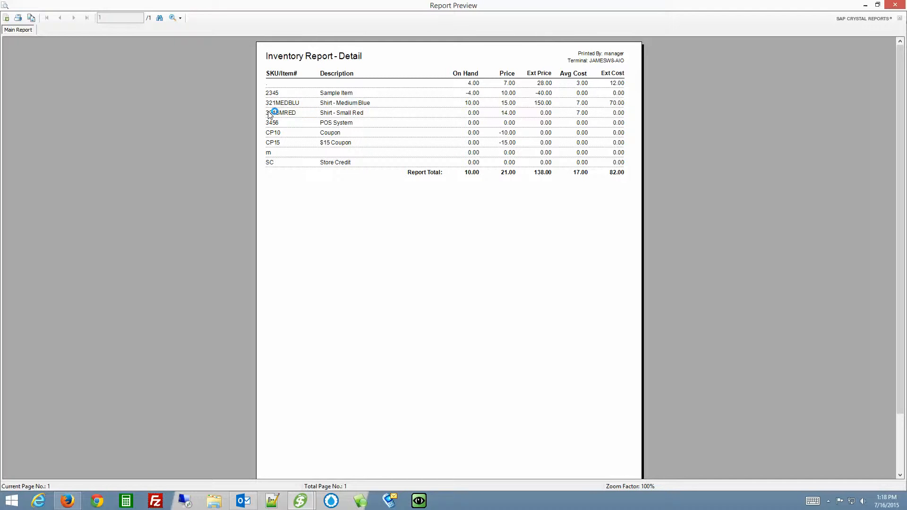
{"action": "mouse_move", "coordinate": [575, 105]}
{"action": "type", "text": "321"}
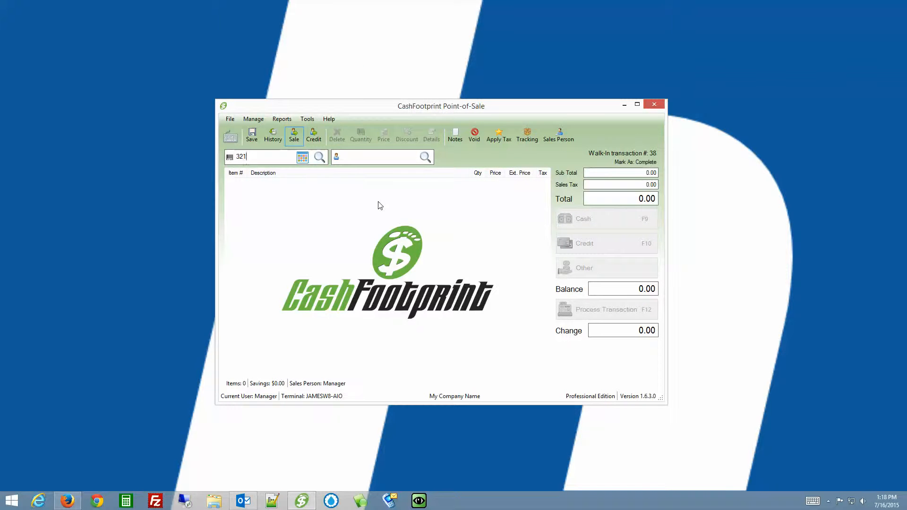
{"action": "mouse_move", "coordinate": [166, 65]}
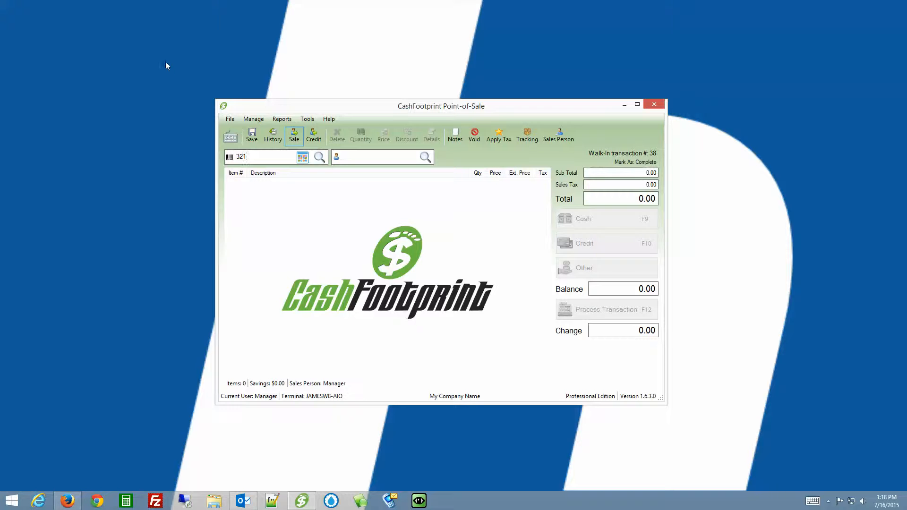
- Open the Manage menu's inventory options
{"action": "left_click", "coordinate": [253, 118]}
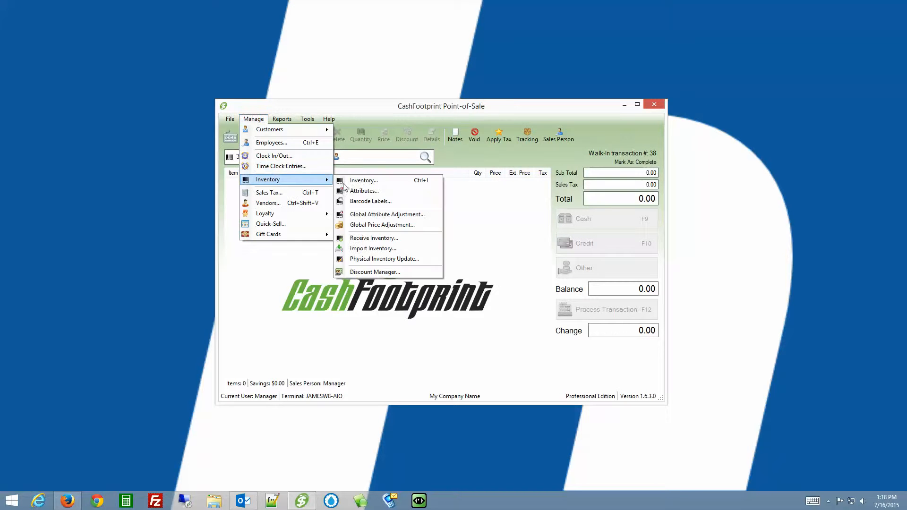
- Open Inventory and browse the item's Ordering, General and Specialty property sections
{"action": "left_click", "coordinate": [363, 180]}
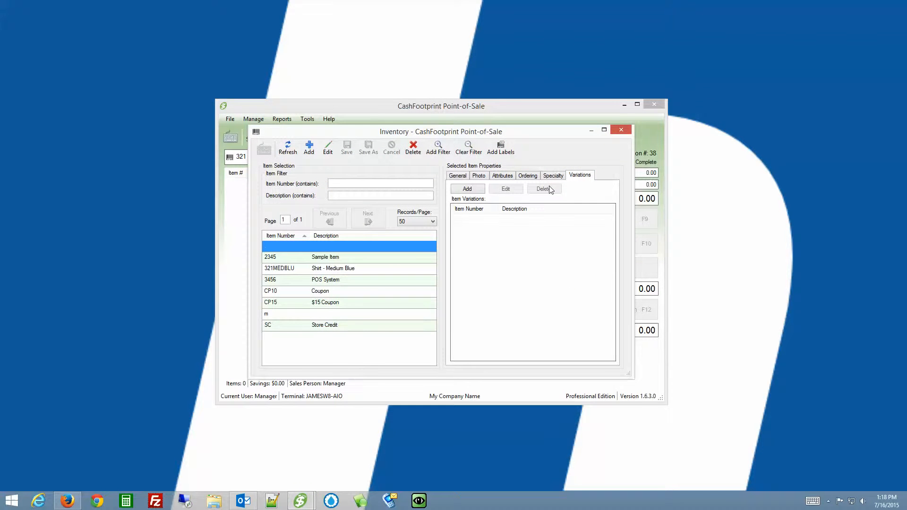
{"action": "left_click", "coordinate": [528, 175]}
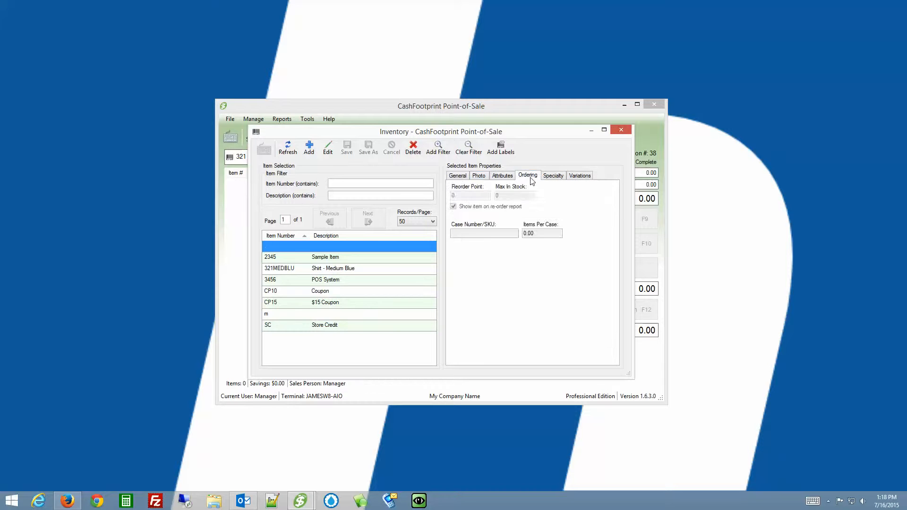
{"action": "left_click", "coordinate": [457, 175]}
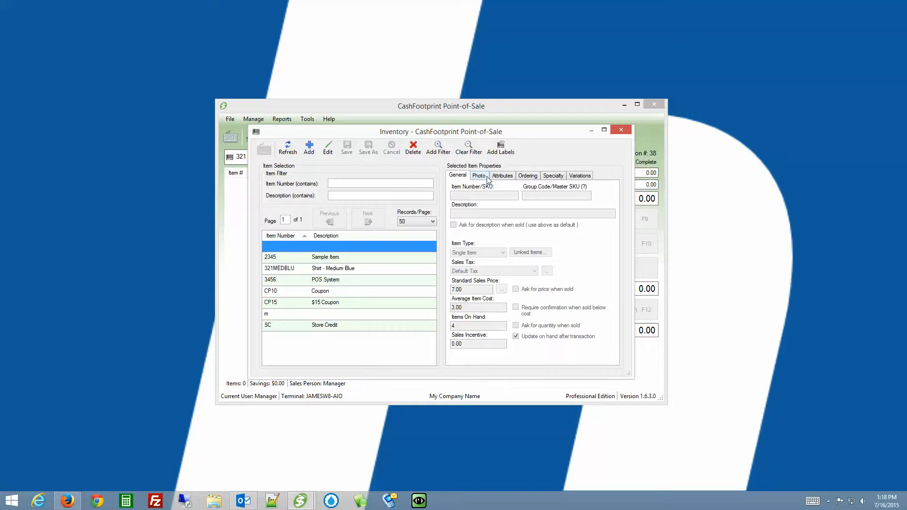
{"action": "left_click", "coordinate": [552, 176]}
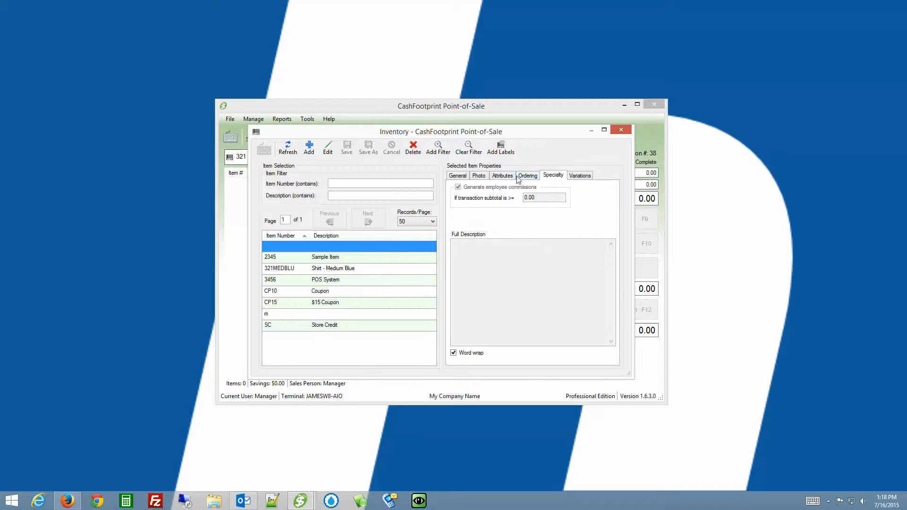
{"action": "left_click", "coordinate": [457, 176]}
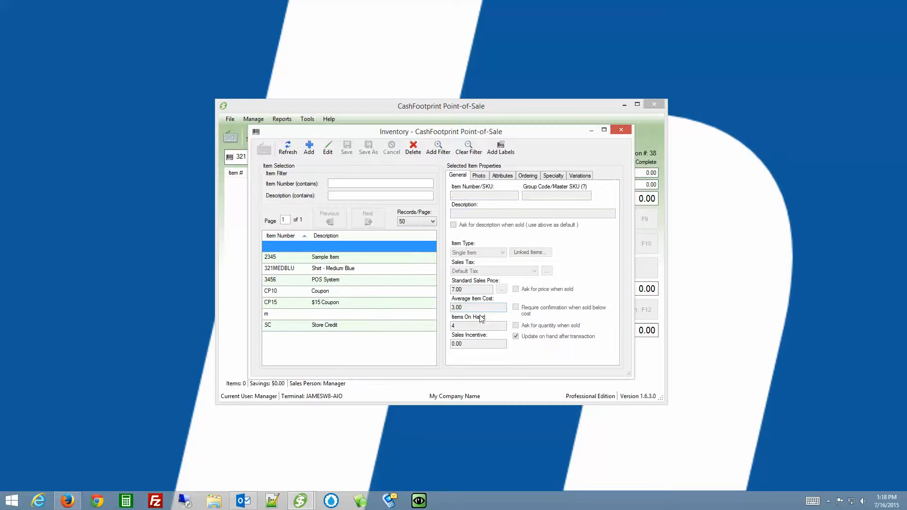
{"action": "mouse_move", "coordinate": [547, 306]}
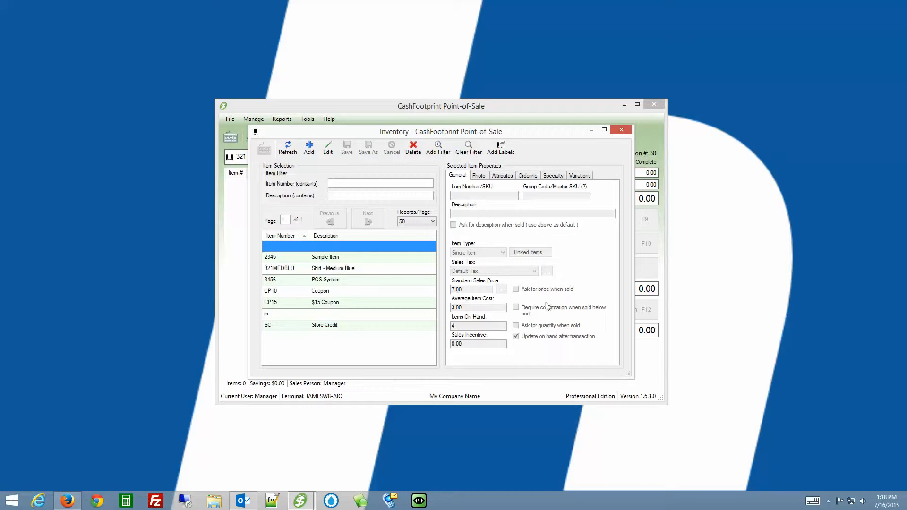
{"action": "mouse_move", "coordinate": [533, 361]}
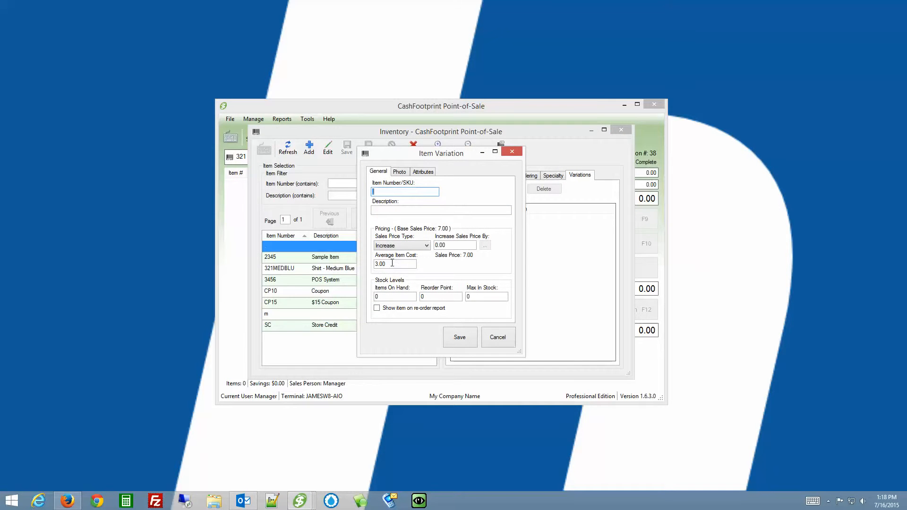
{"action": "mouse_move", "coordinate": [429, 222]}
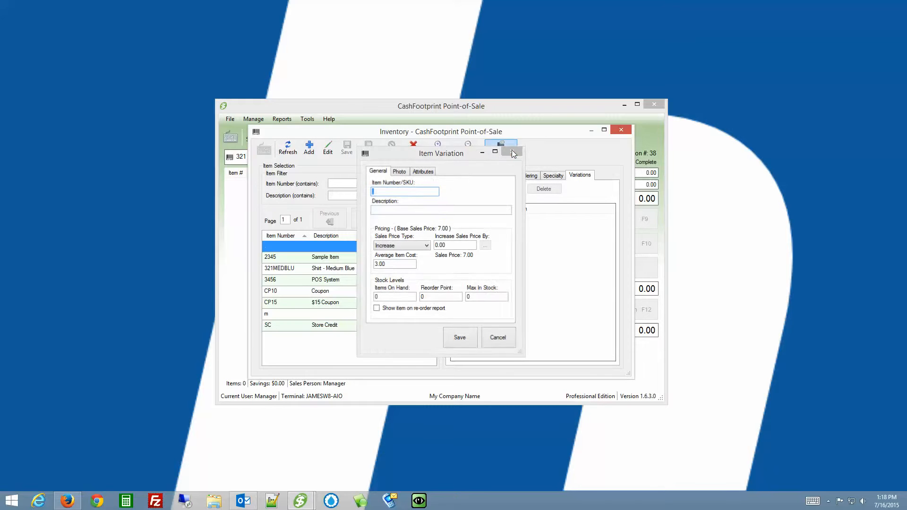
- Close the Item Variation form without saving, leaving the variations list empty
{"action": "left_click", "coordinate": [512, 152]}
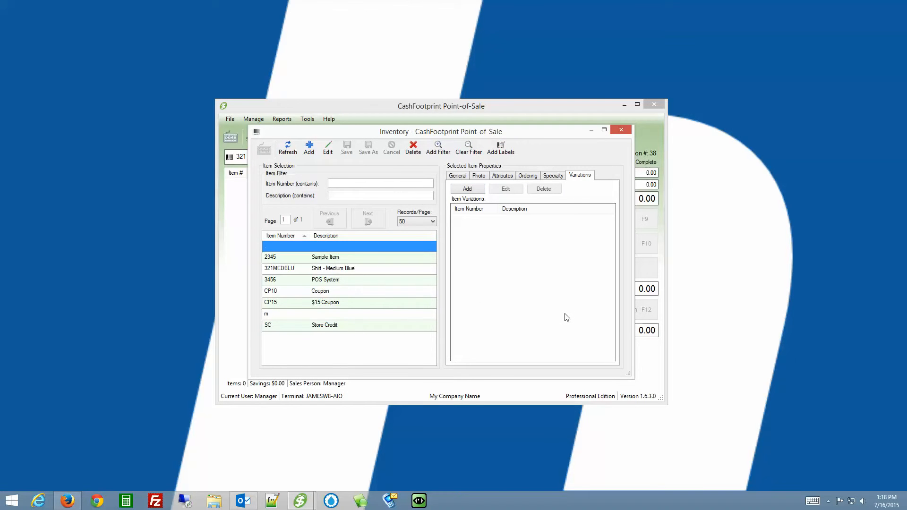